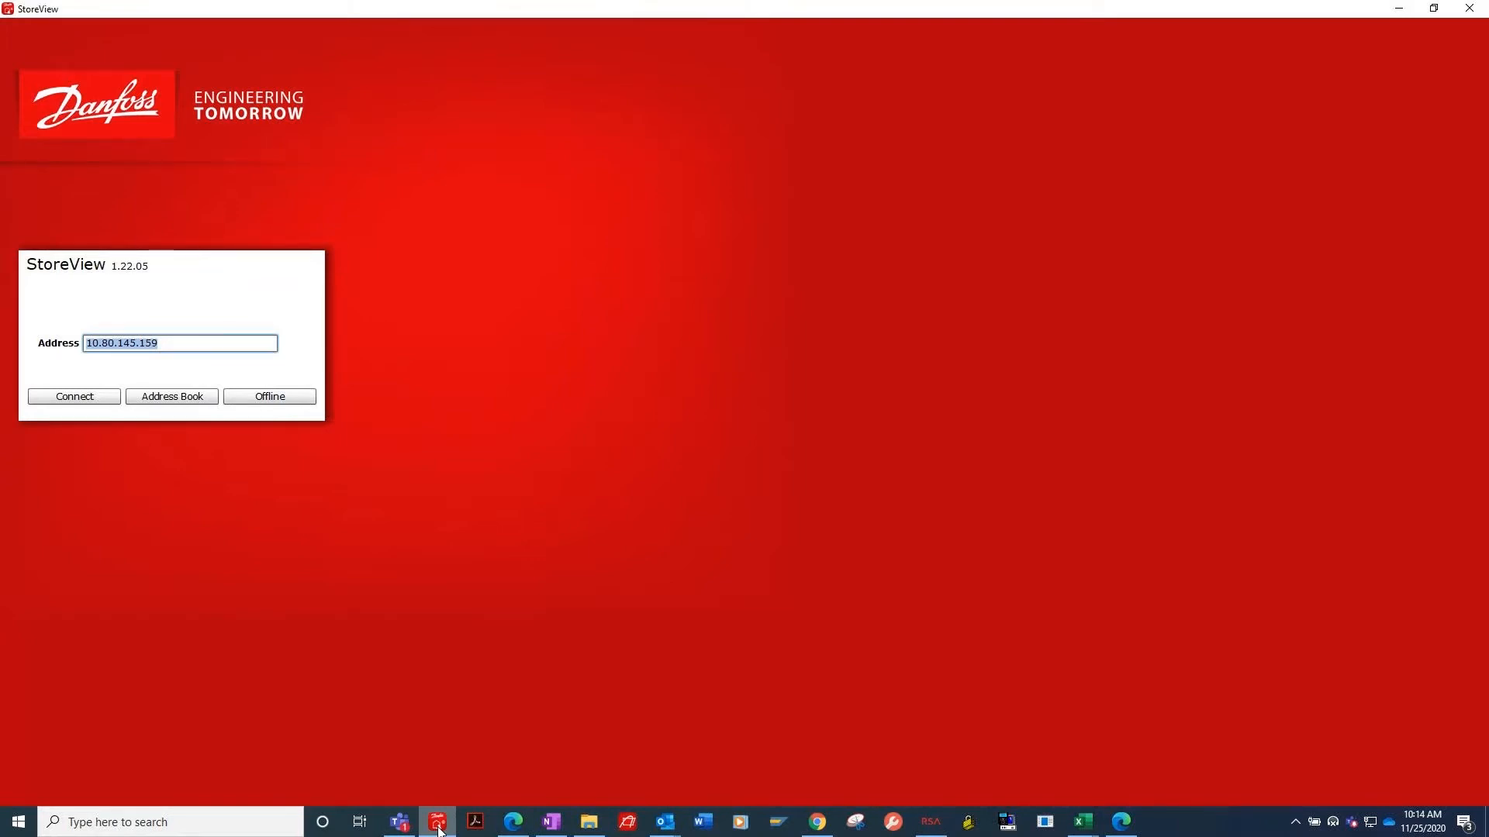
- Connect to the store controller and log on to reach its dashboard
{"action": "left_click", "coordinate": [73, 395]}
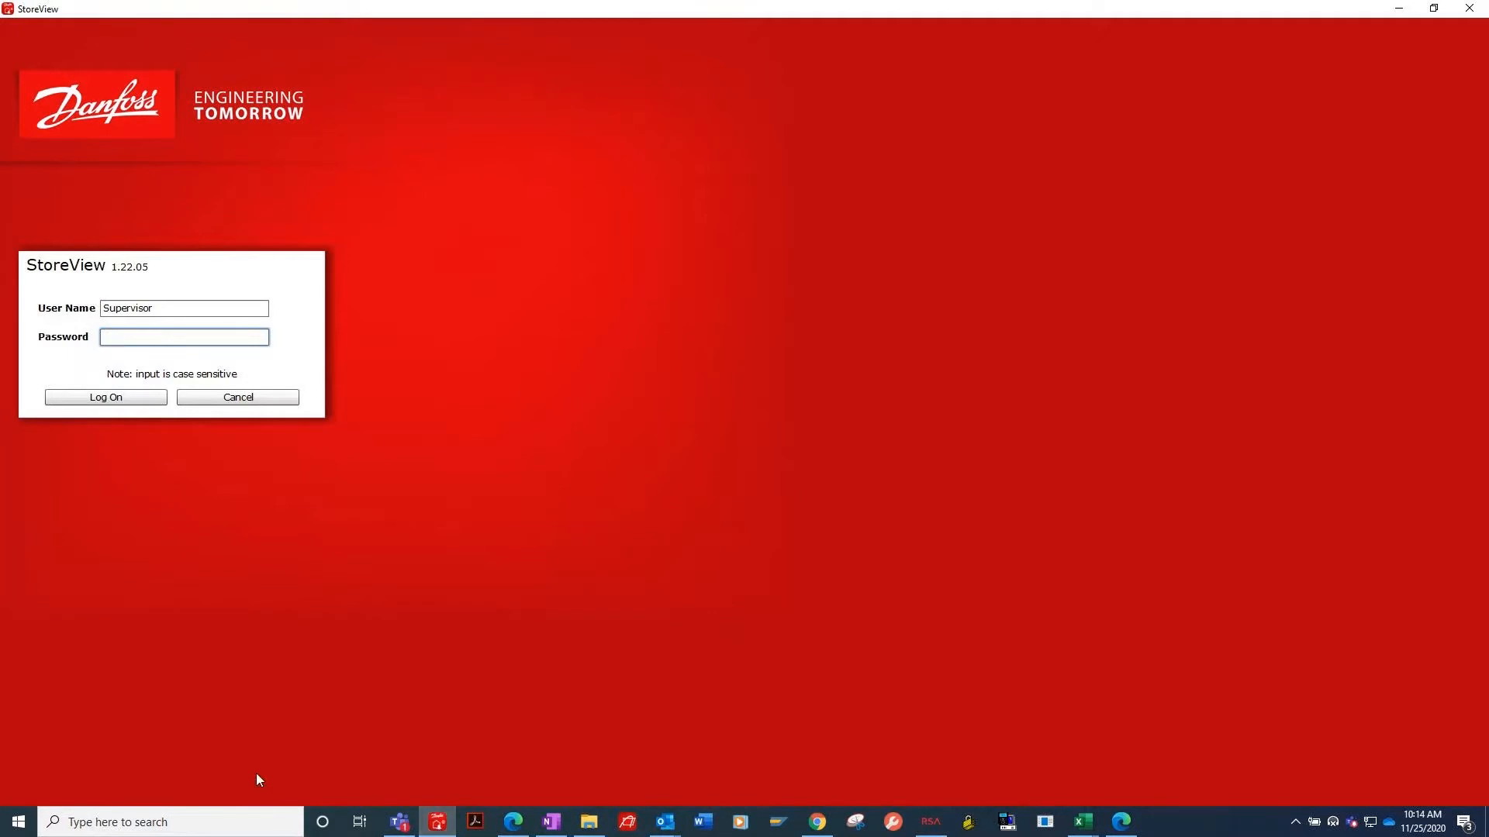
{"action": "mouse_move", "coordinate": [439, 266]}
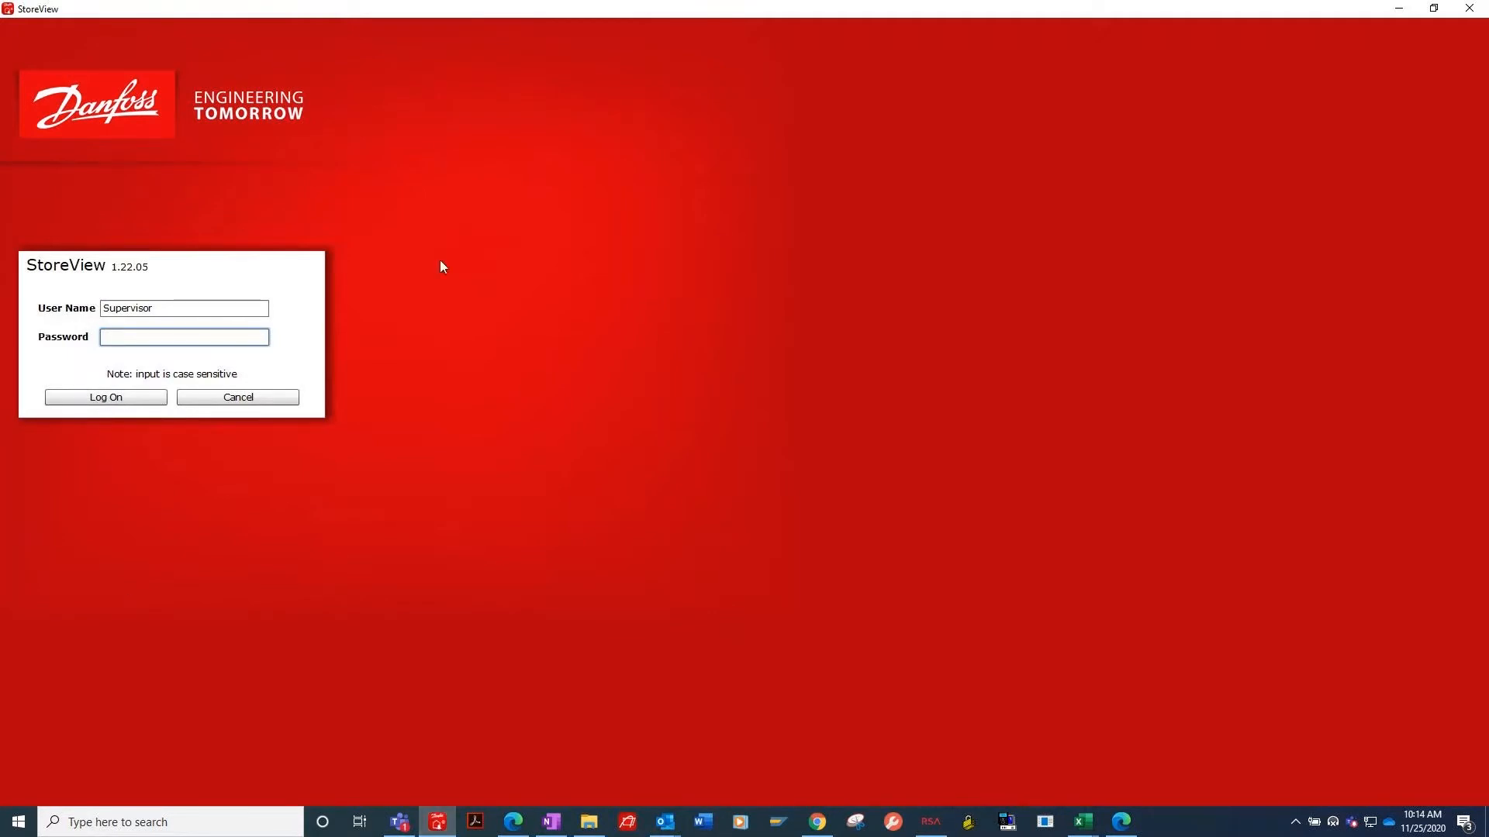
{"action": "left_click", "coordinate": [104, 396]}
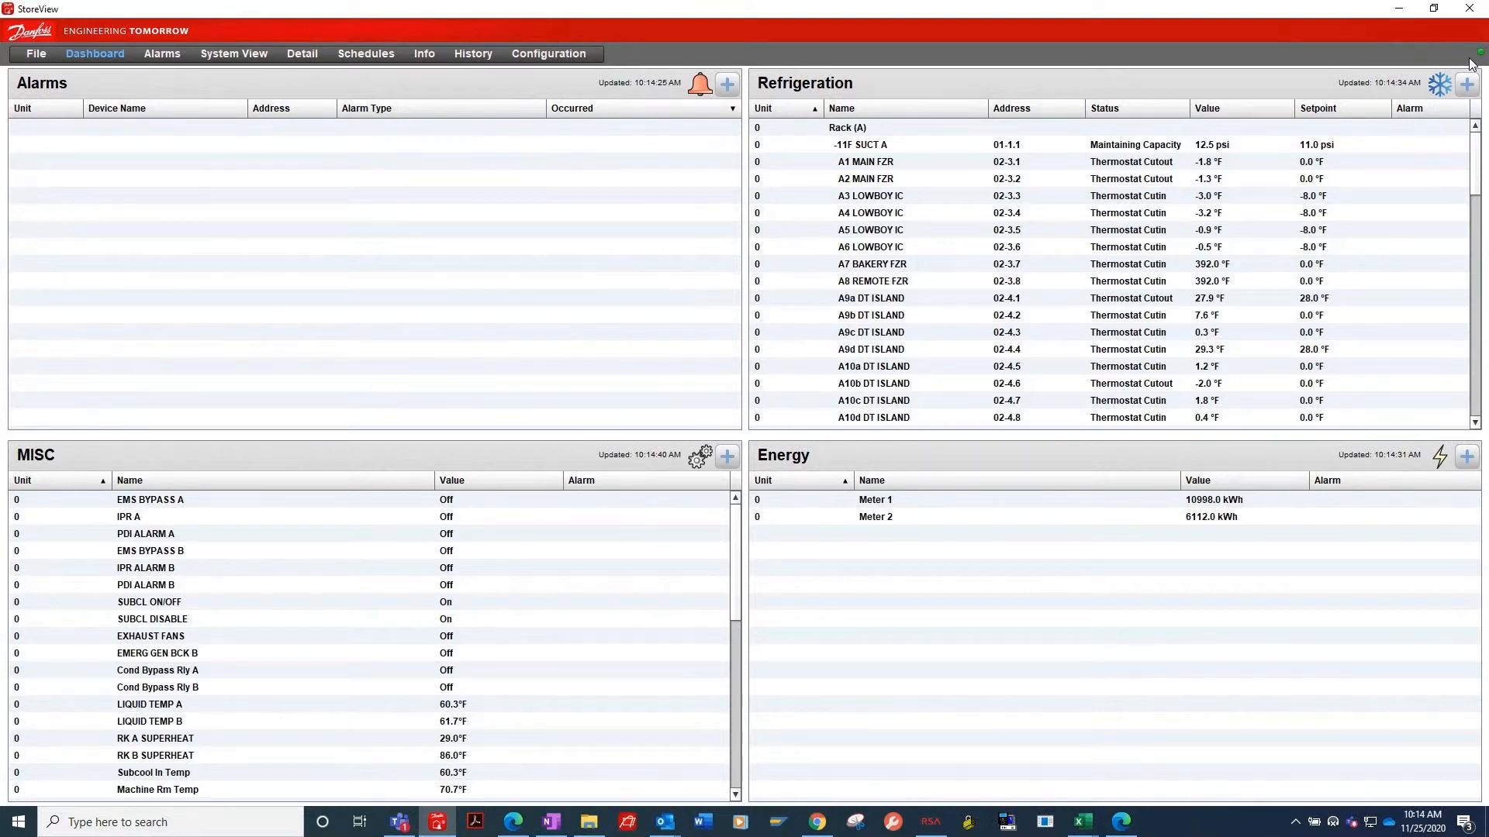
{"action": "mouse_move", "coordinate": [1242, 8]}
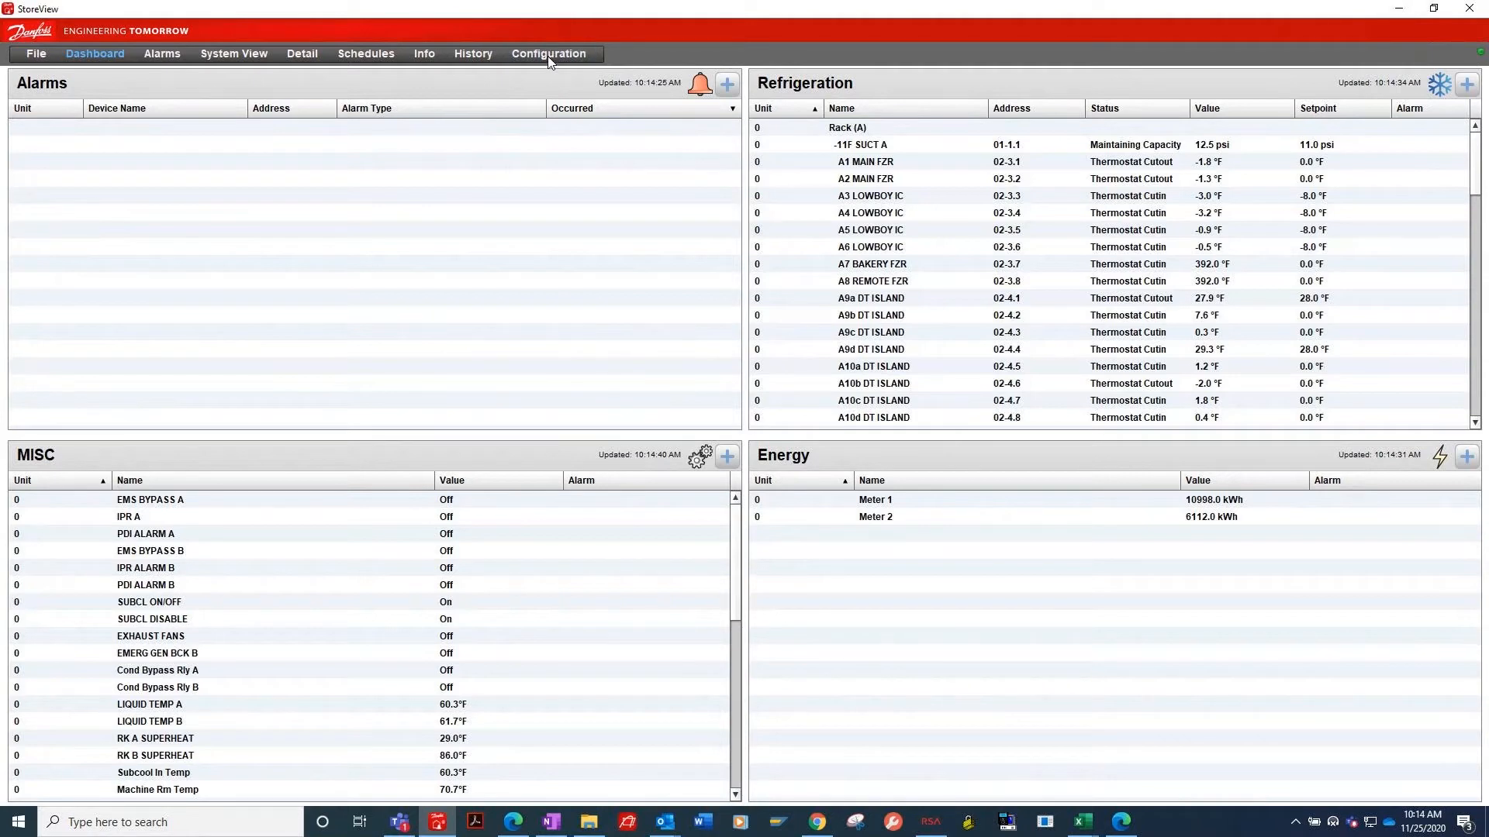
- Navigate to Configuration > Control > Misc and show the Calculations list
{"action": "left_click", "coordinate": [548, 53]}
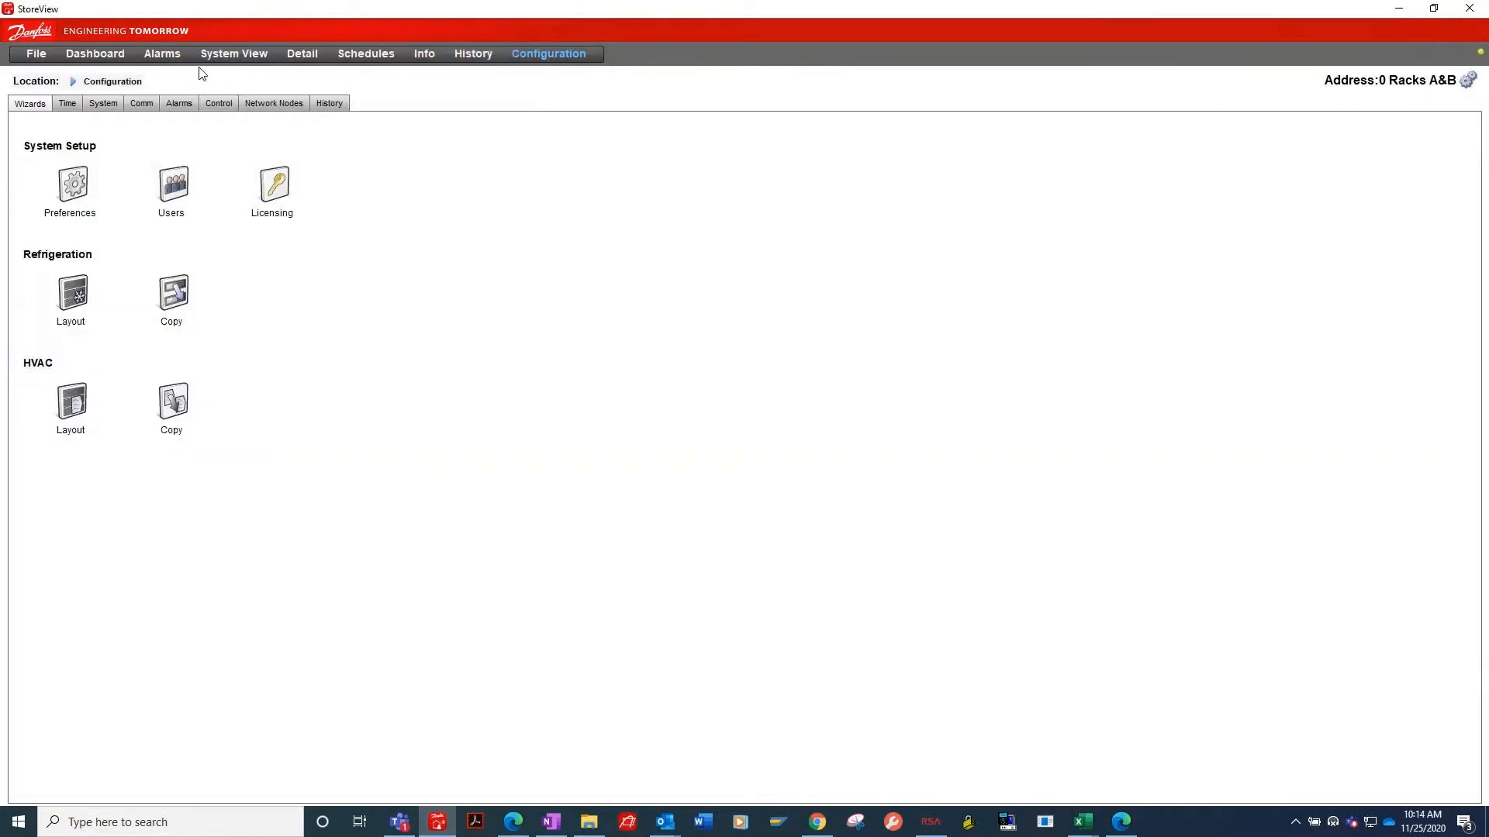
{"action": "left_click", "coordinate": [217, 103]}
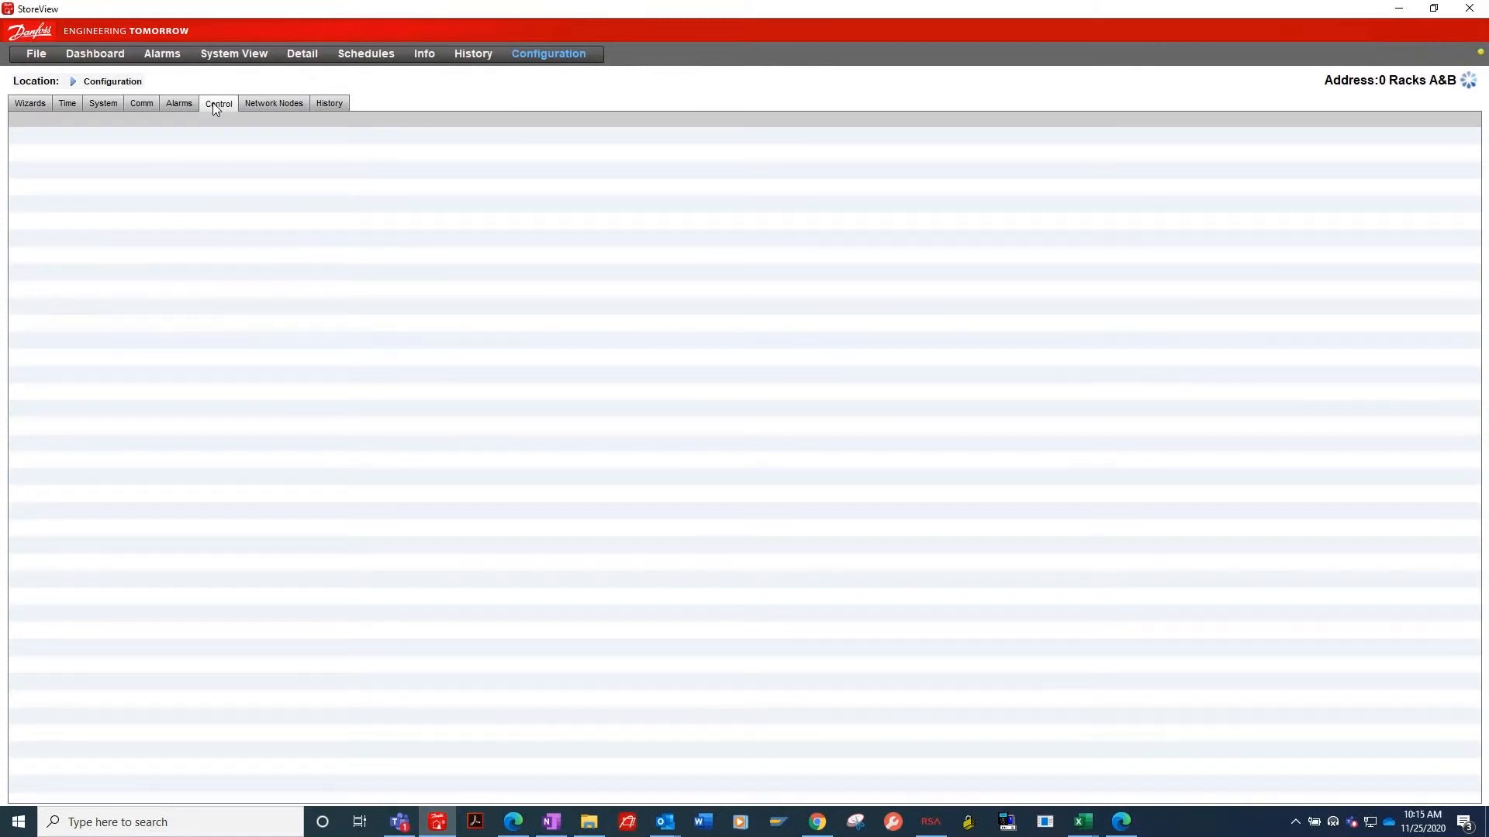
{"action": "left_click", "coordinate": [217, 103]}
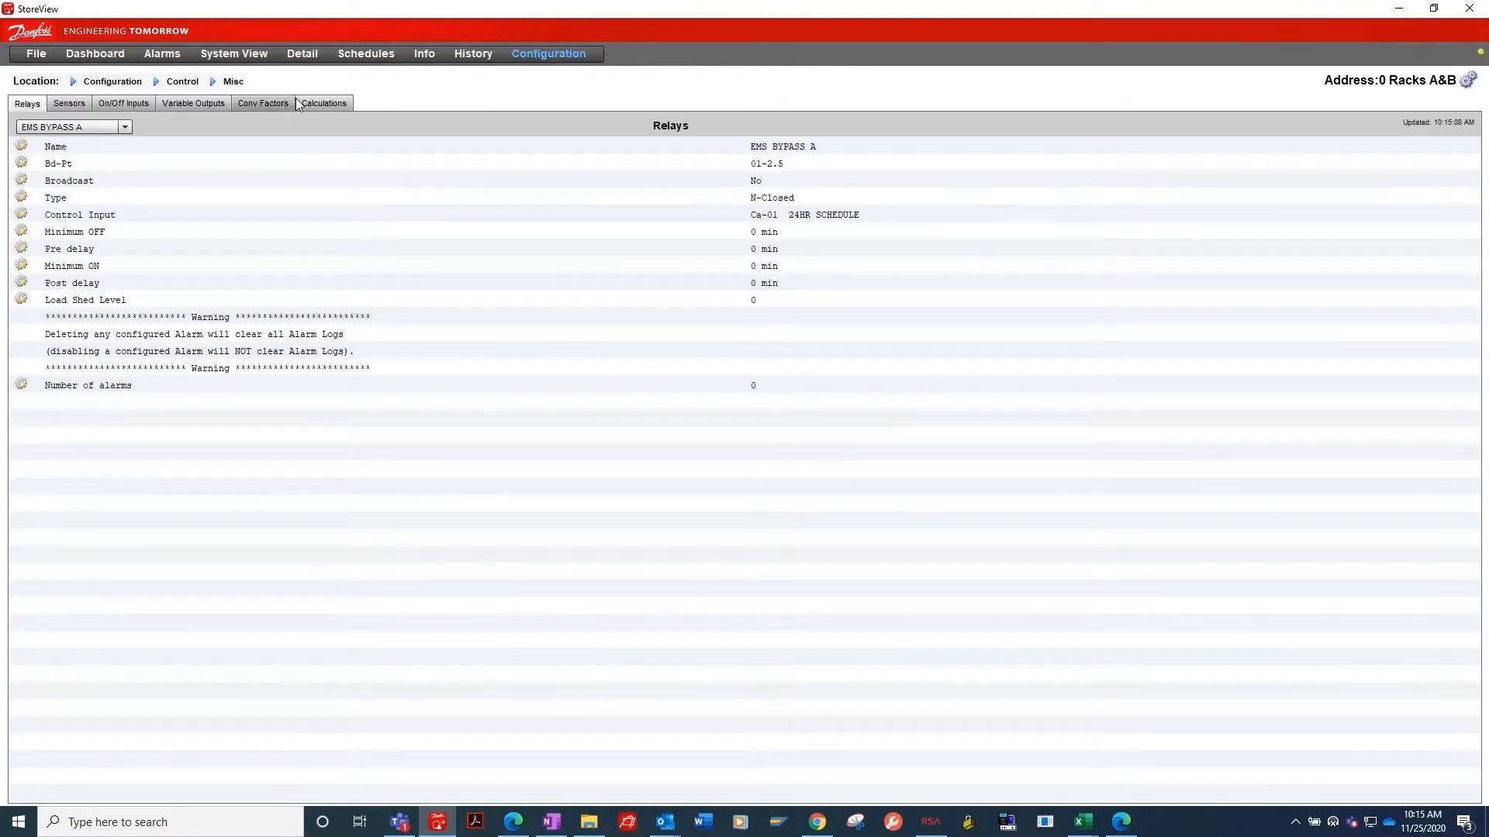
{"action": "left_click", "coordinate": [323, 104]}
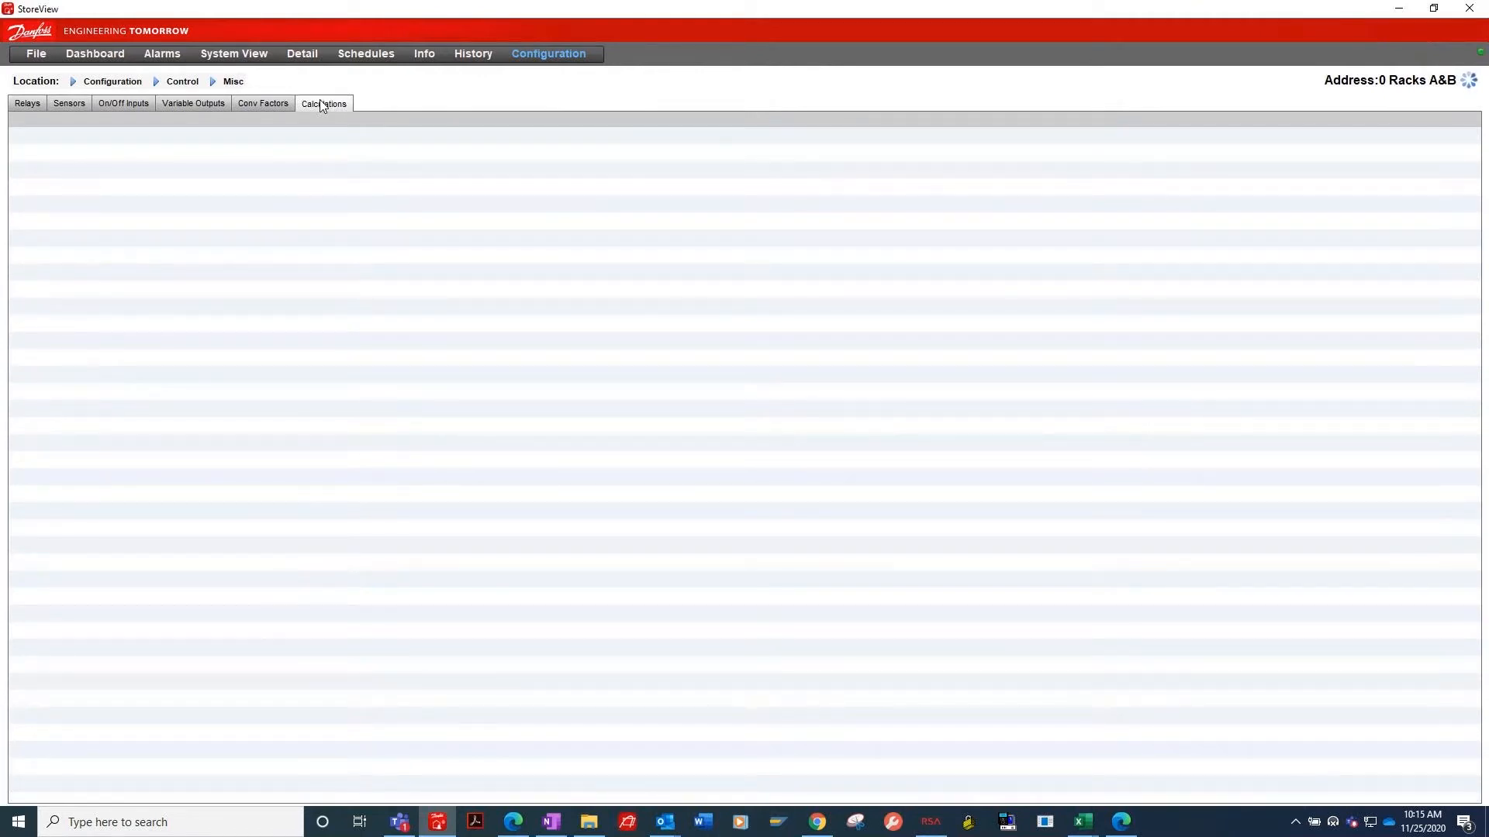
- Add a new calculation Ca-15 to the calculations list
{"action": "left_click", "coordinate": [323, 104]}
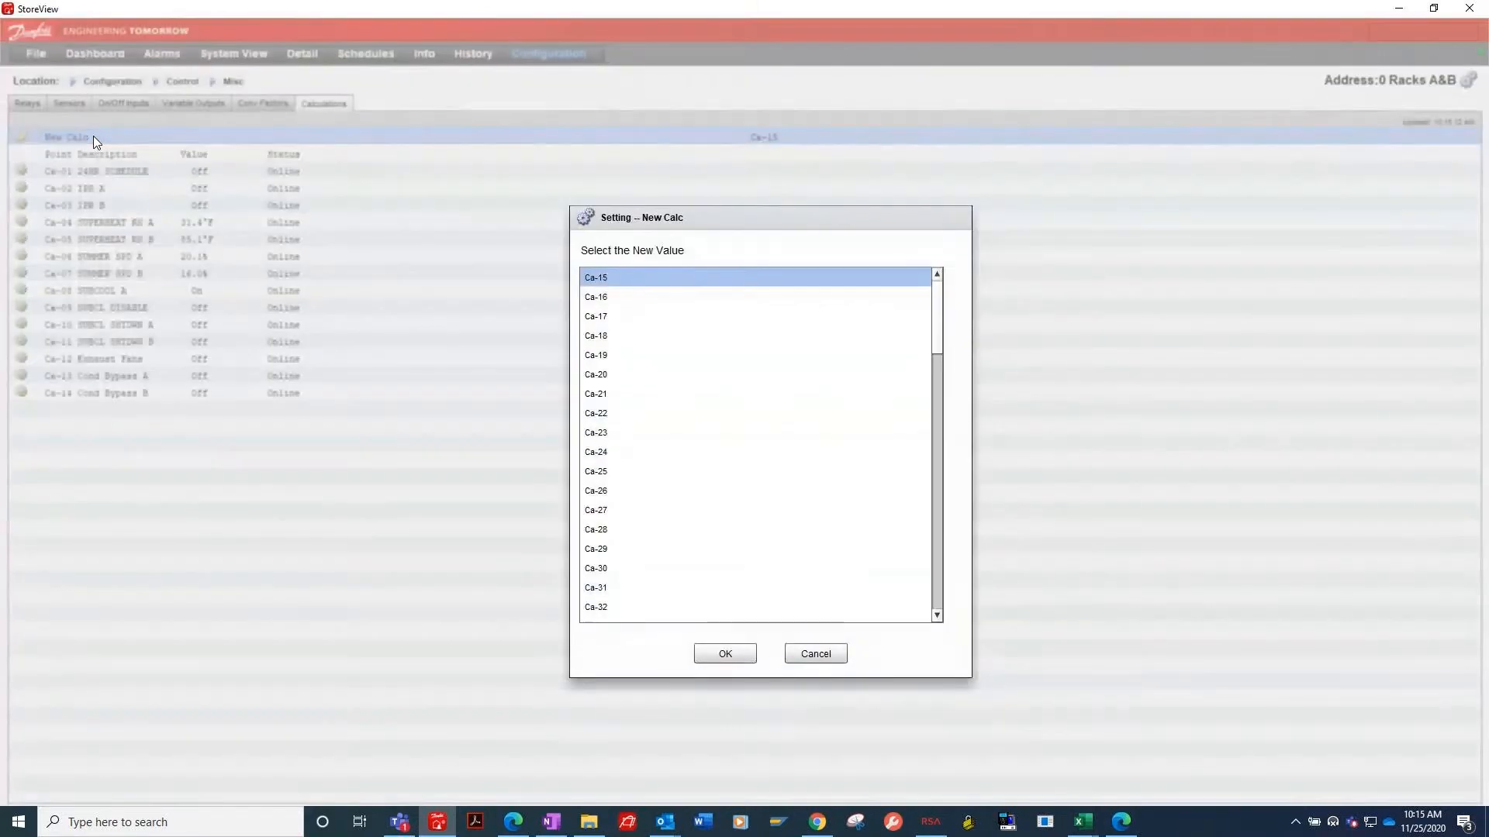
{"action": "mouse_move", "coordinate": [642, 280]}
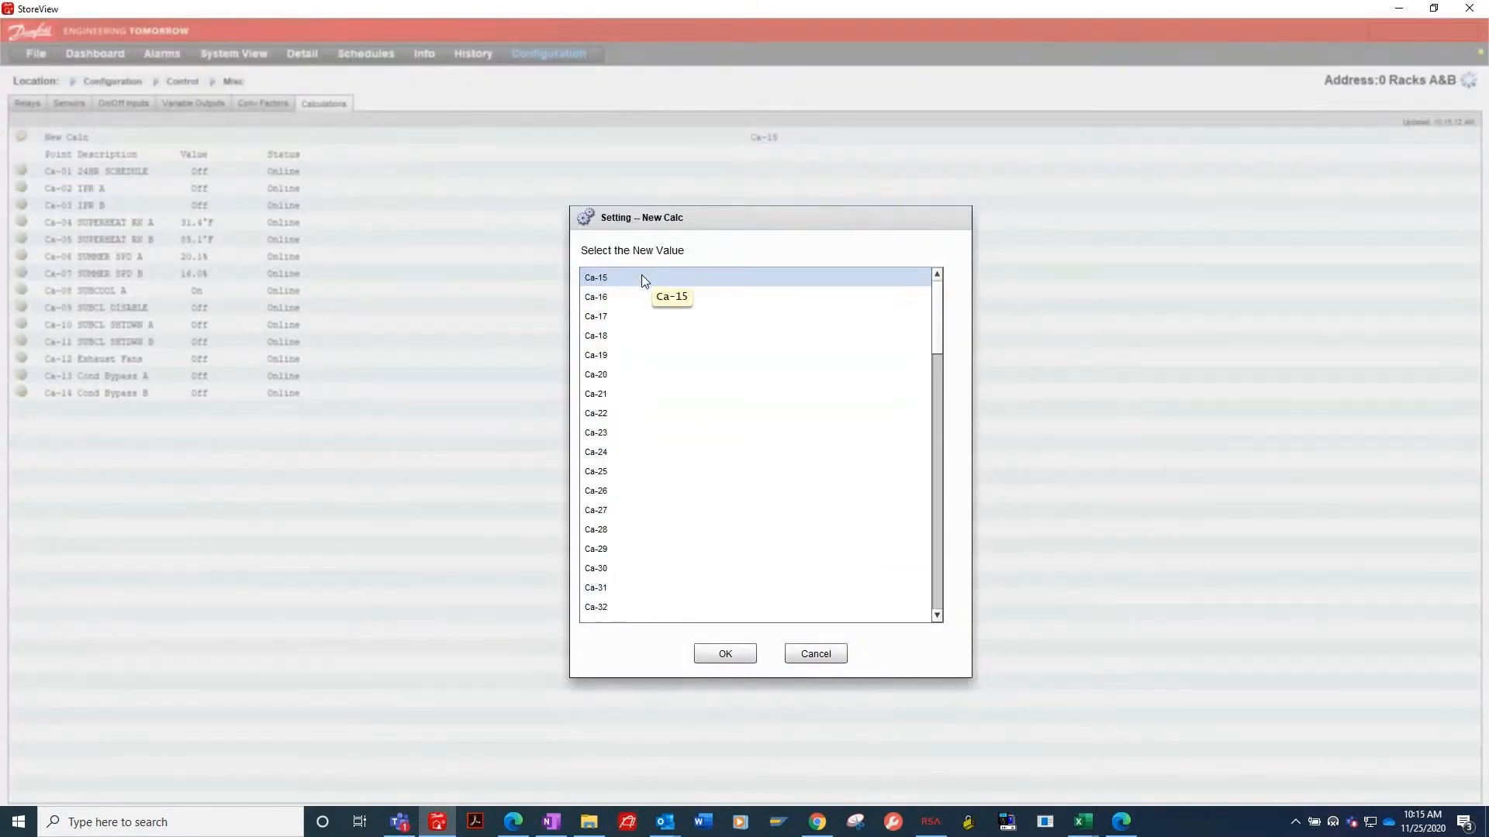
{"action": "left_click", "coordinate": [724, 653]}
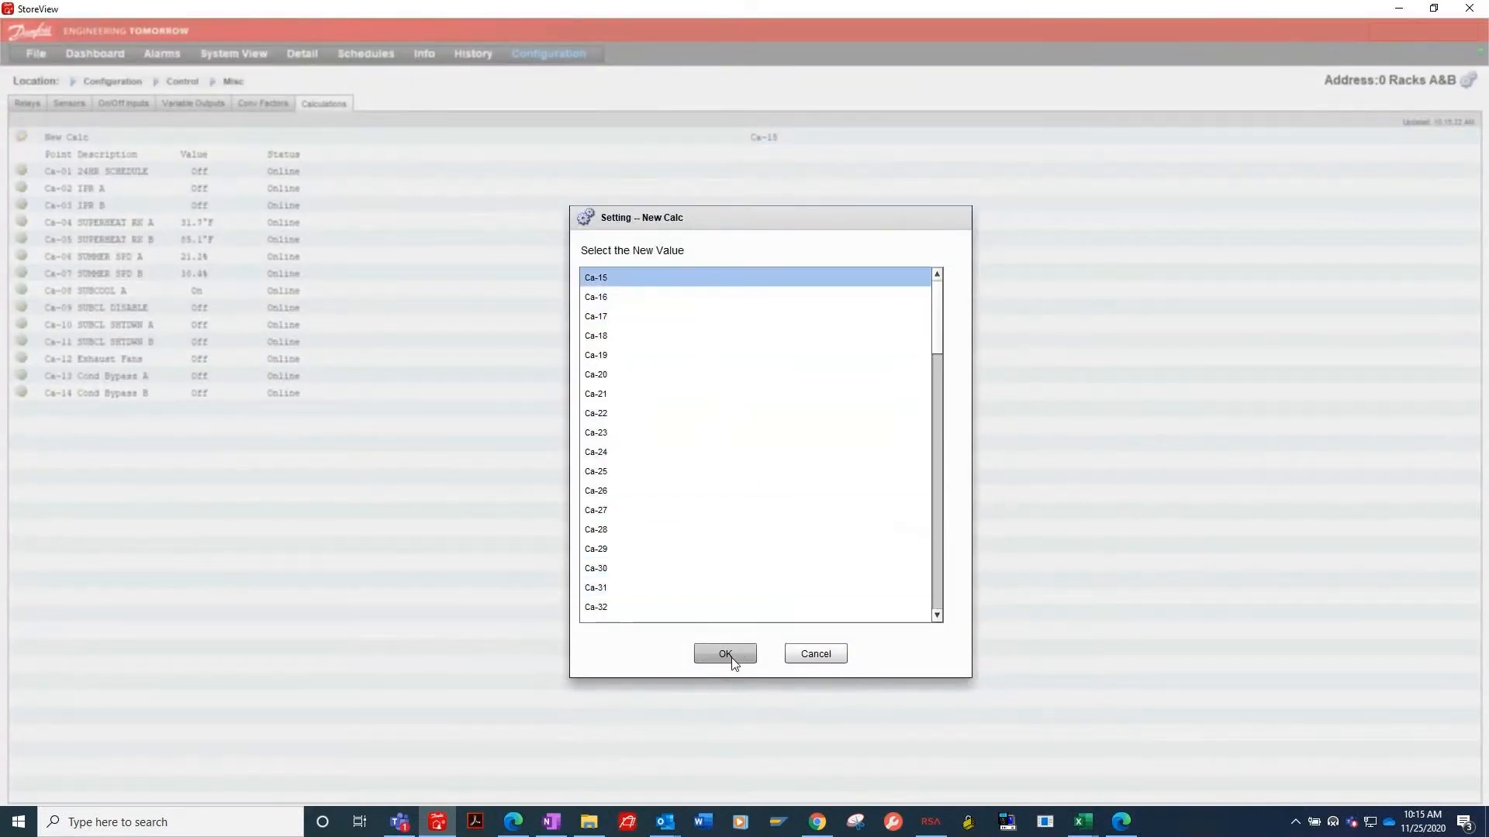
{"action": "left_click", "coordinate": [725, 653]}
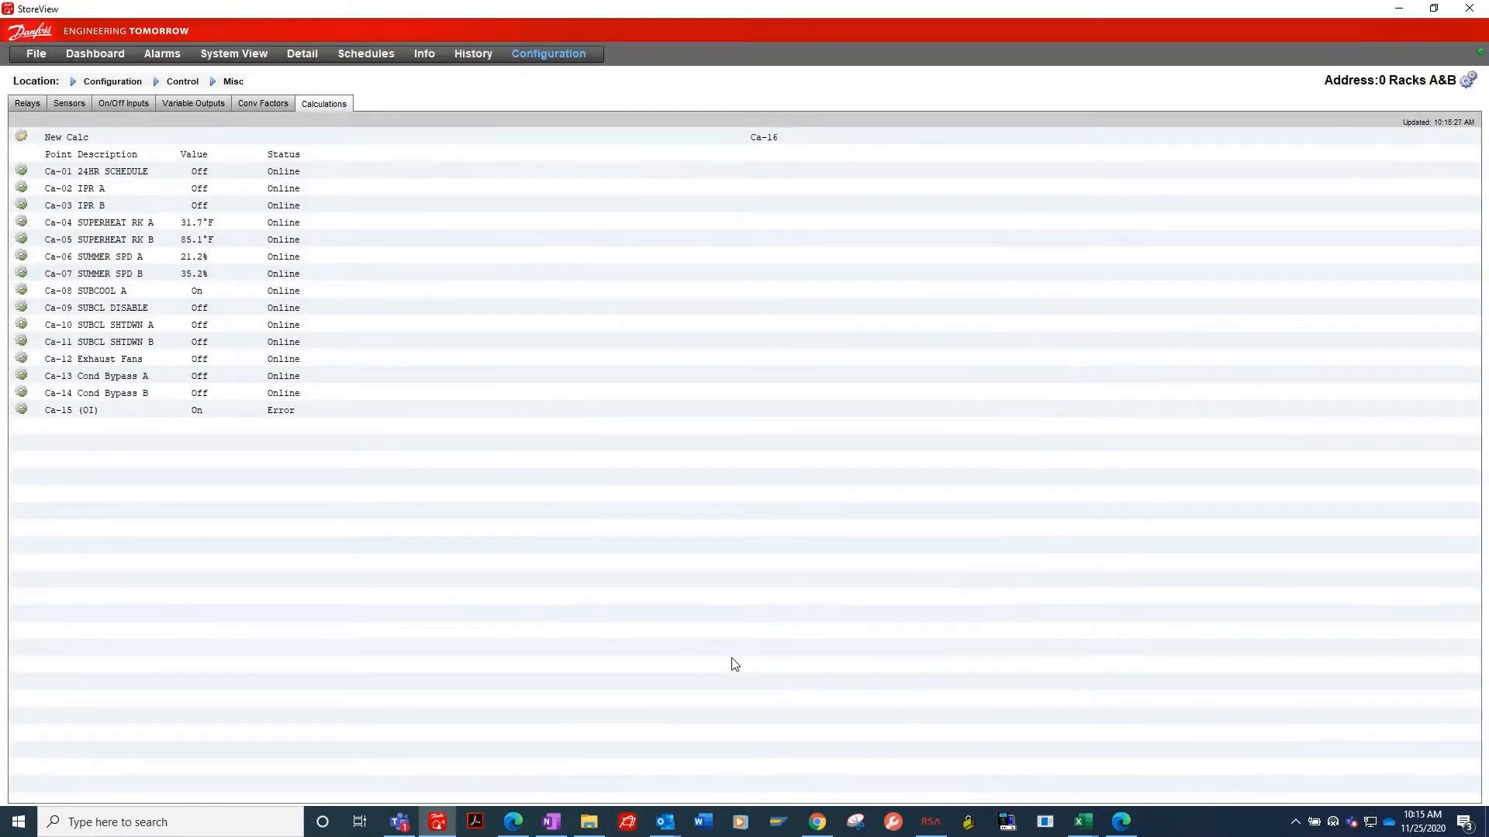
{"action": "mouse_move", "coordinate": [186, 439]}
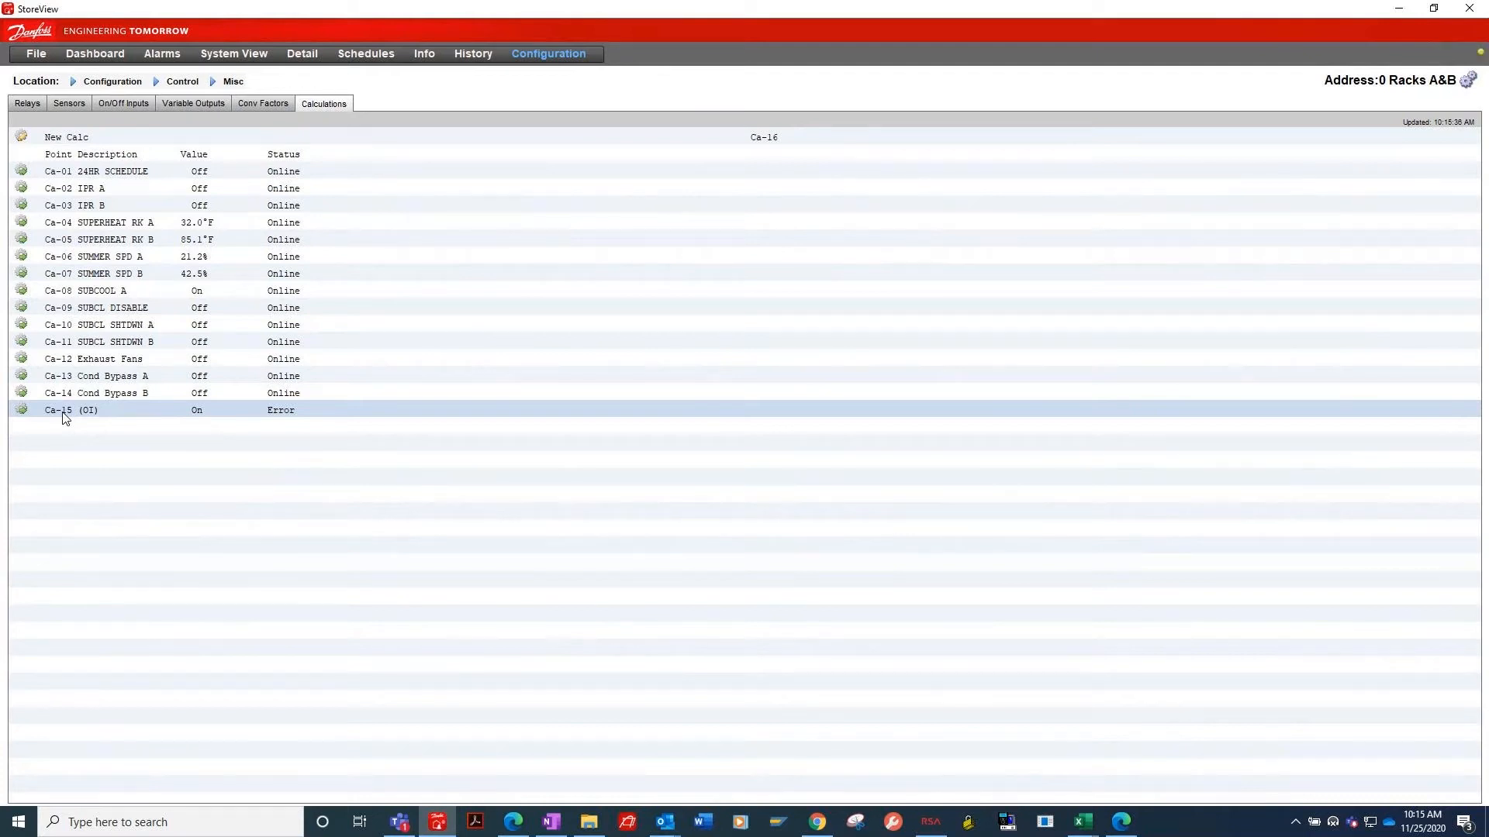
- Show Ca-15's settings and offer its unit and style choices
{"action": "double_click", "coordinate": [72, 410]}
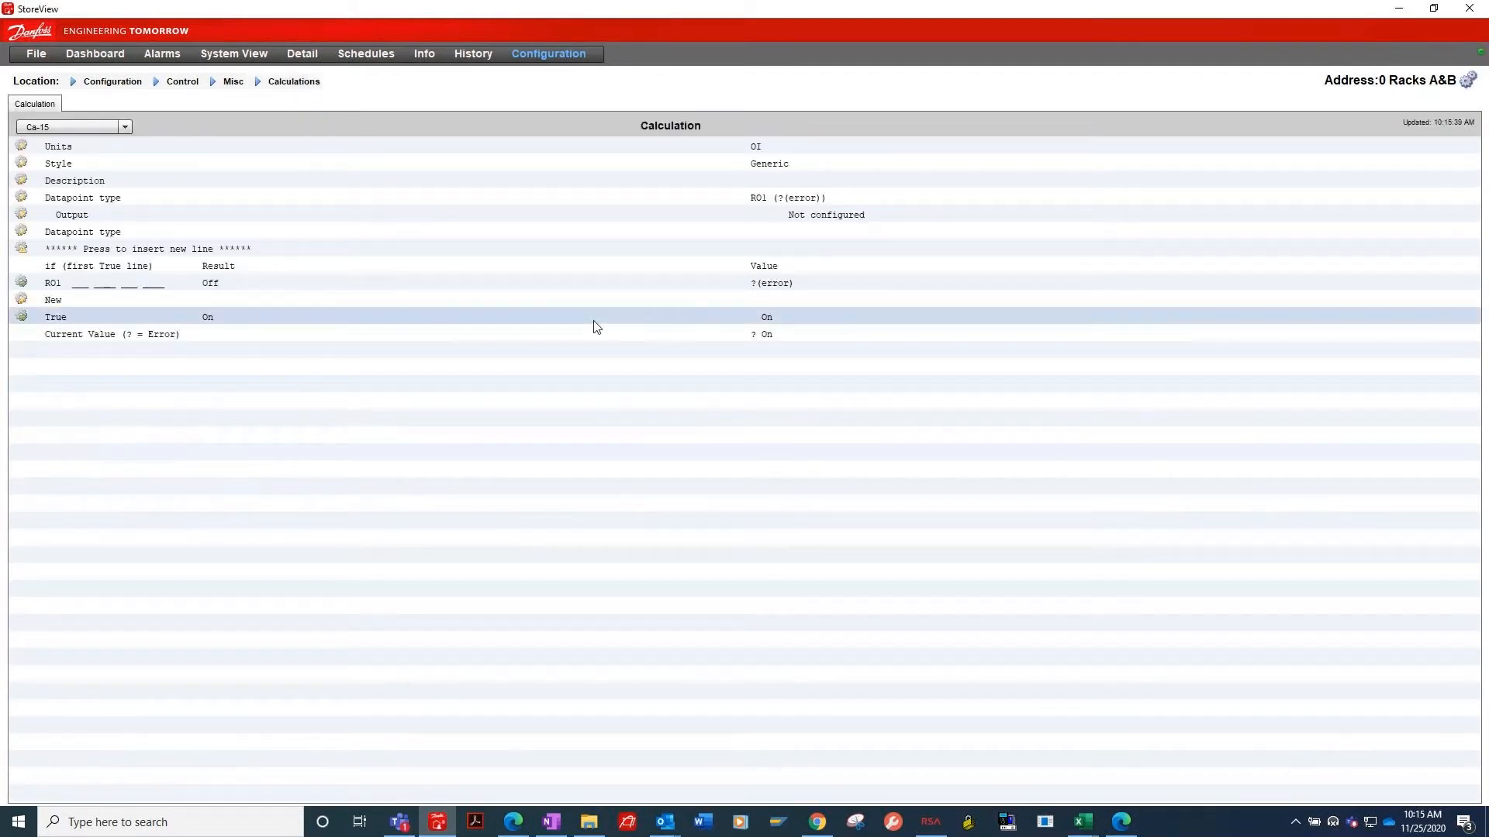
{"action": "mouse_move", "coordinate": [697, 327]}
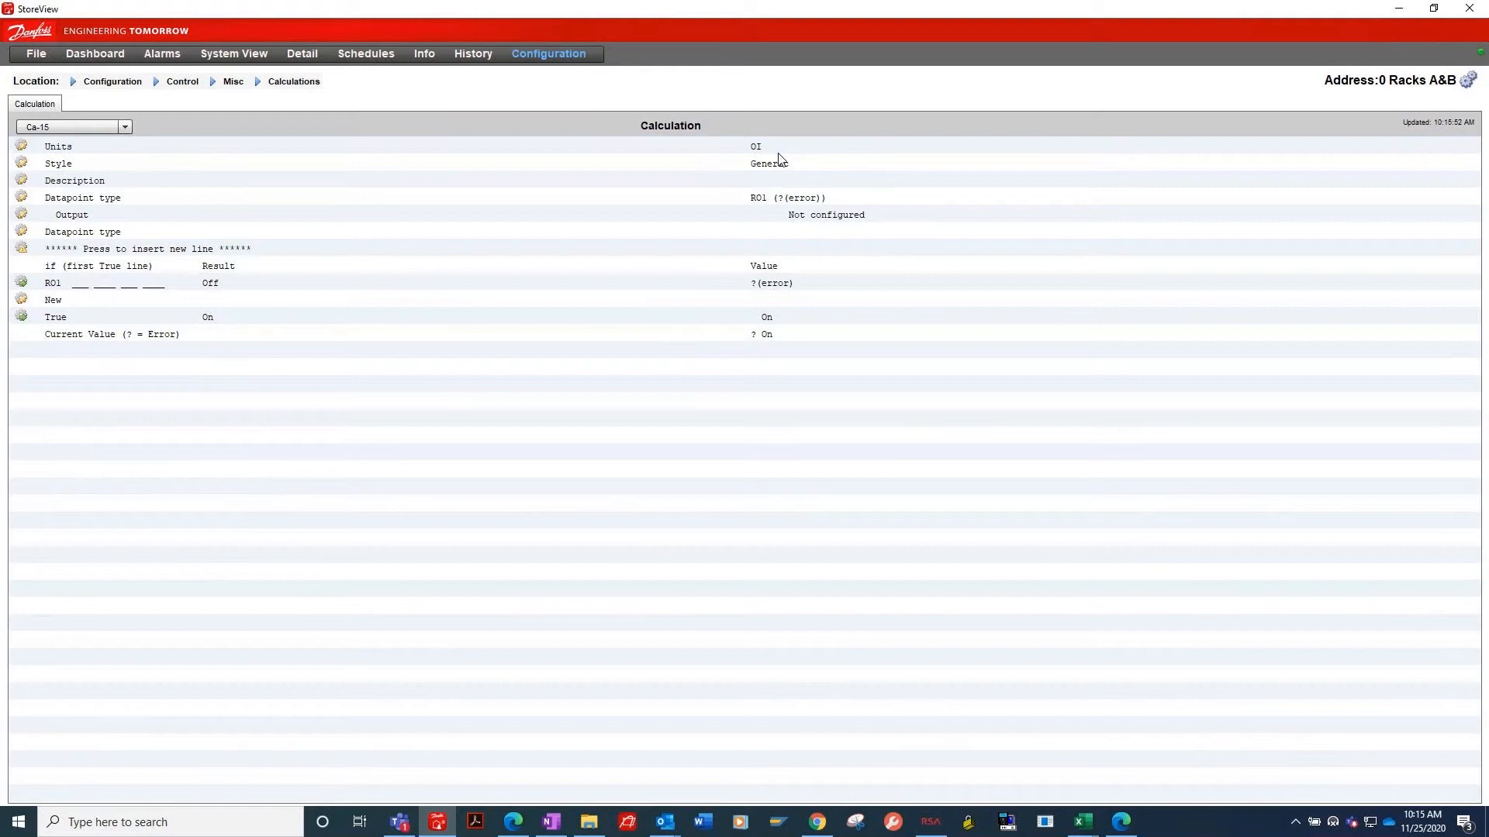
{"action": "mouse_move", "coordinate": [644, 158]}
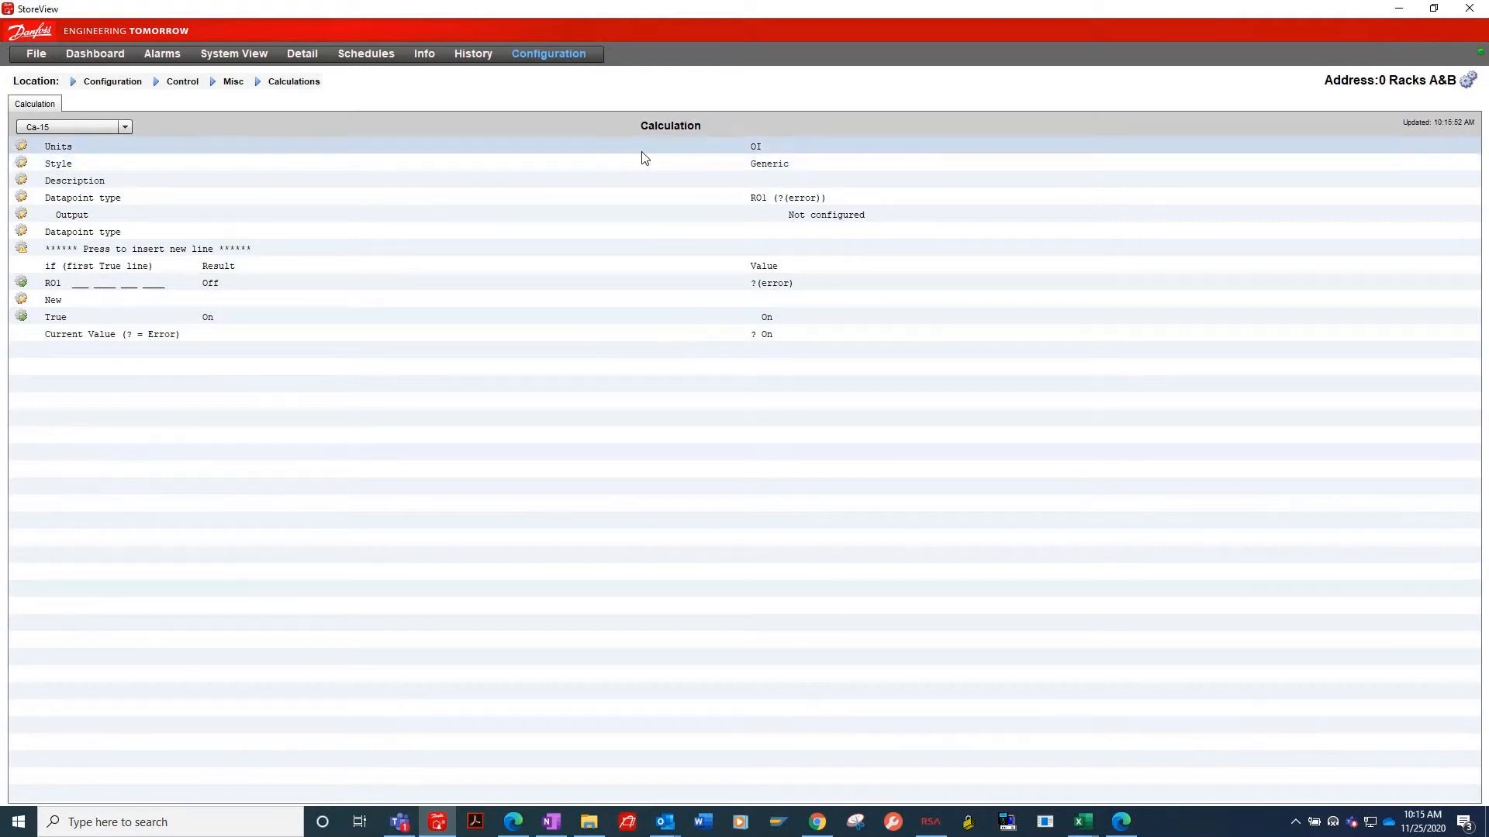
{"action": "left_click", "coordinate": [57, 146]}
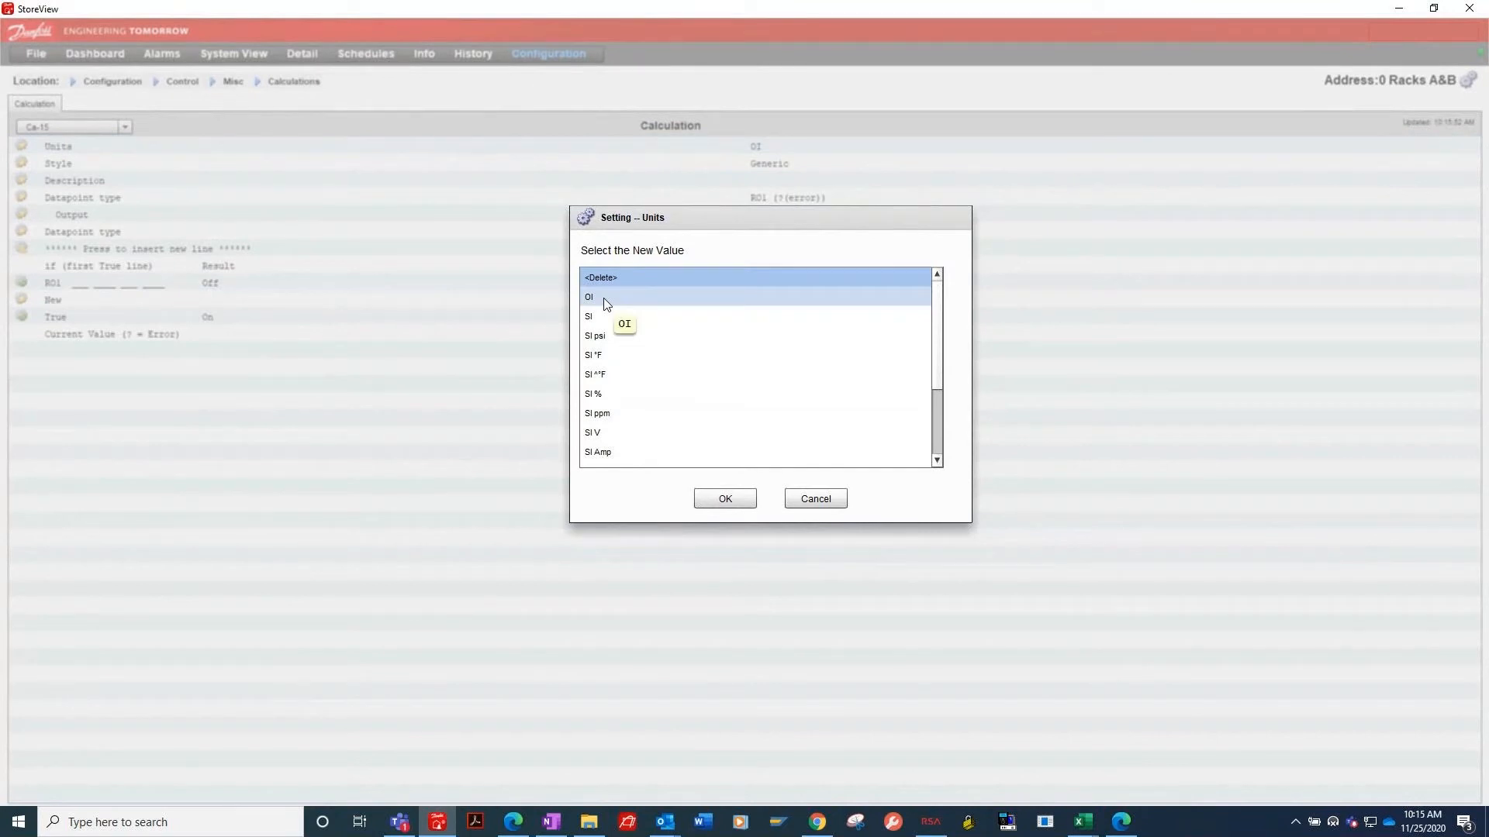
{"action": "mouse_move", "coordinate": [636, 315]}
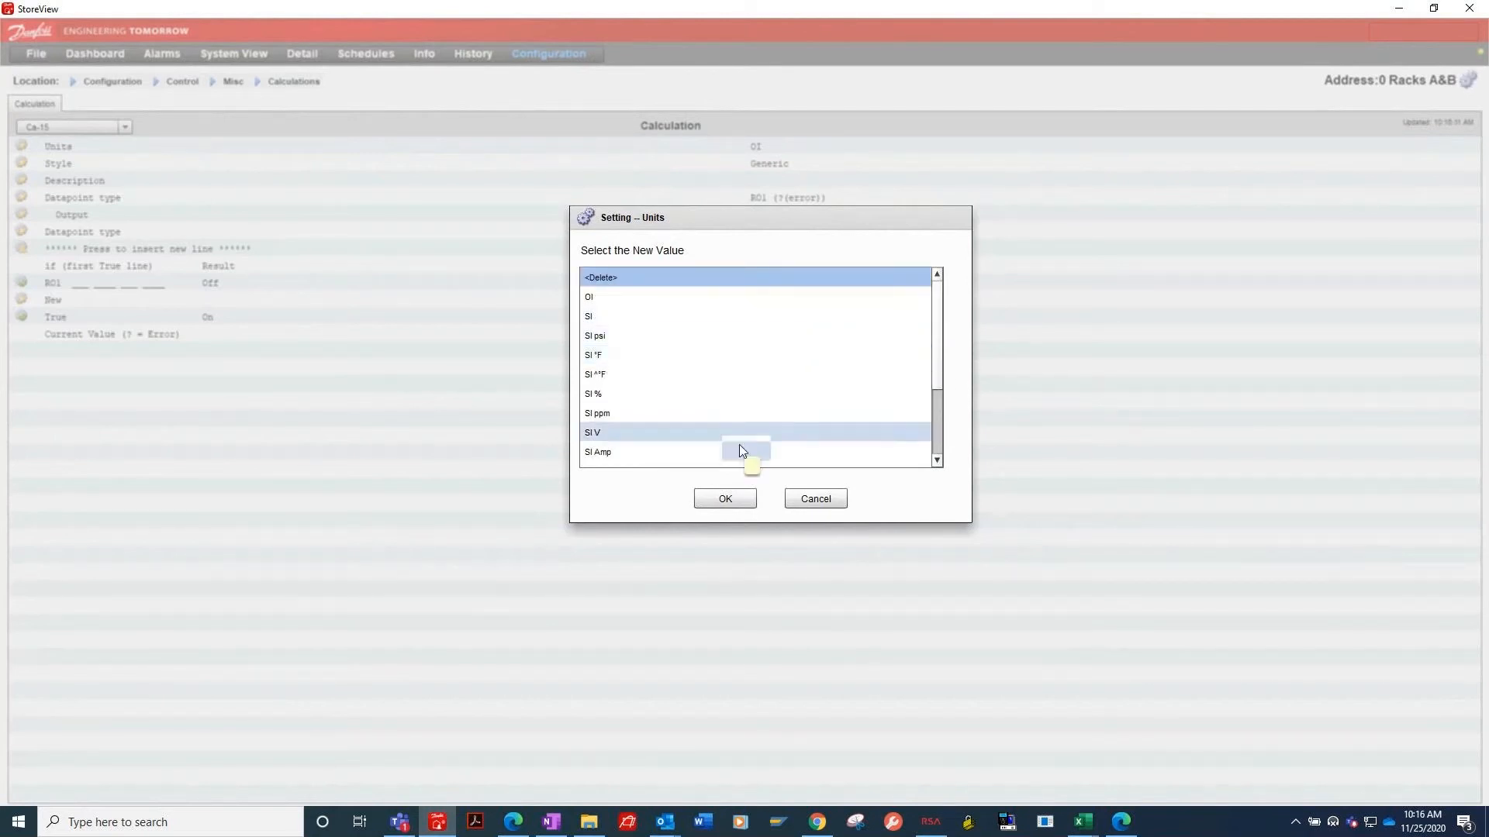
{"action": "left_click", "coordinate": [589, 296]}
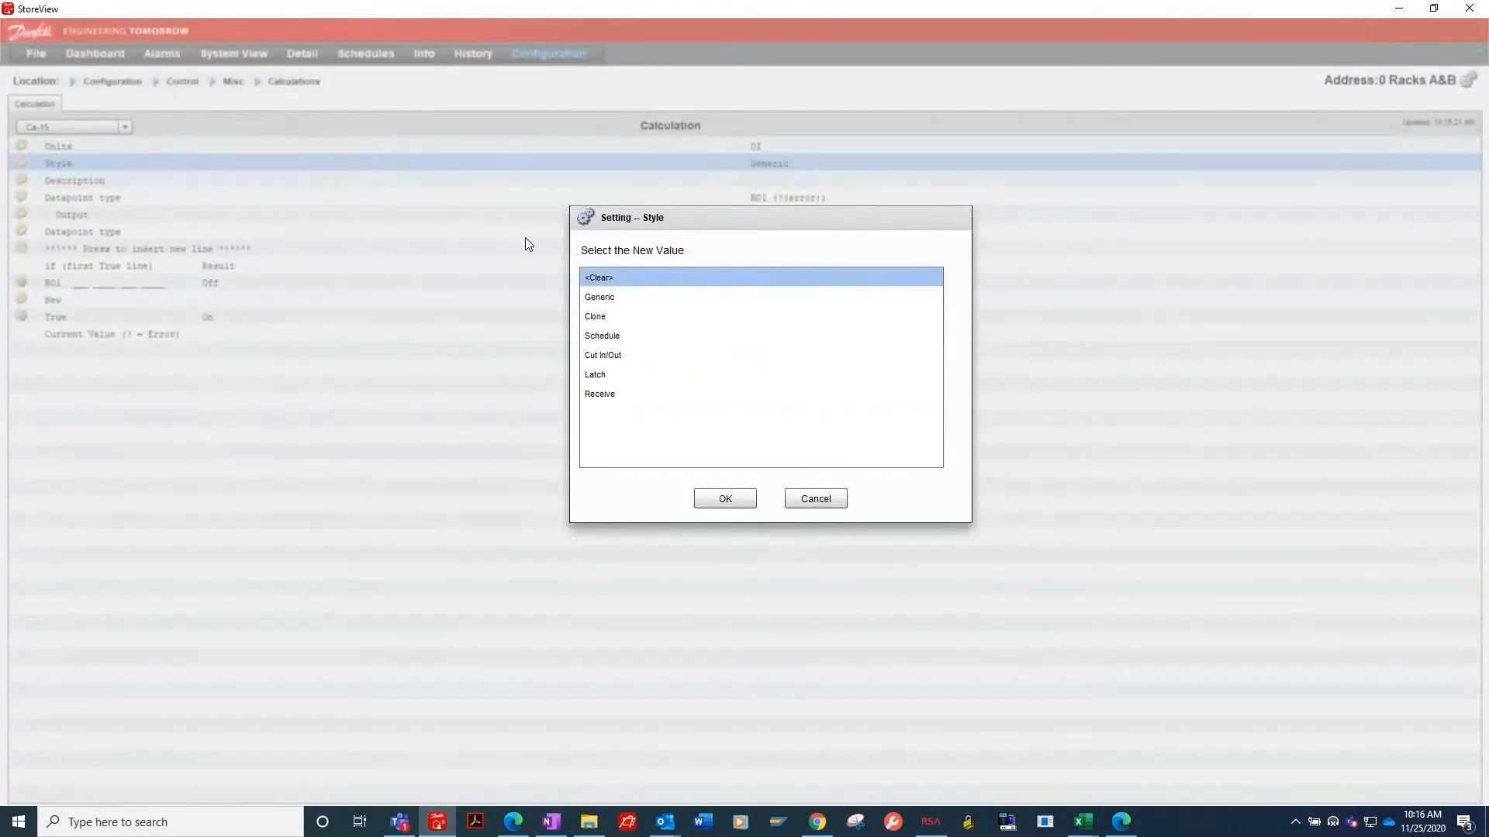
- Give Ca-15 the Schedule style and the description 'Fail safe'
{"action": "left_click", "coordinate": [601, 335]}
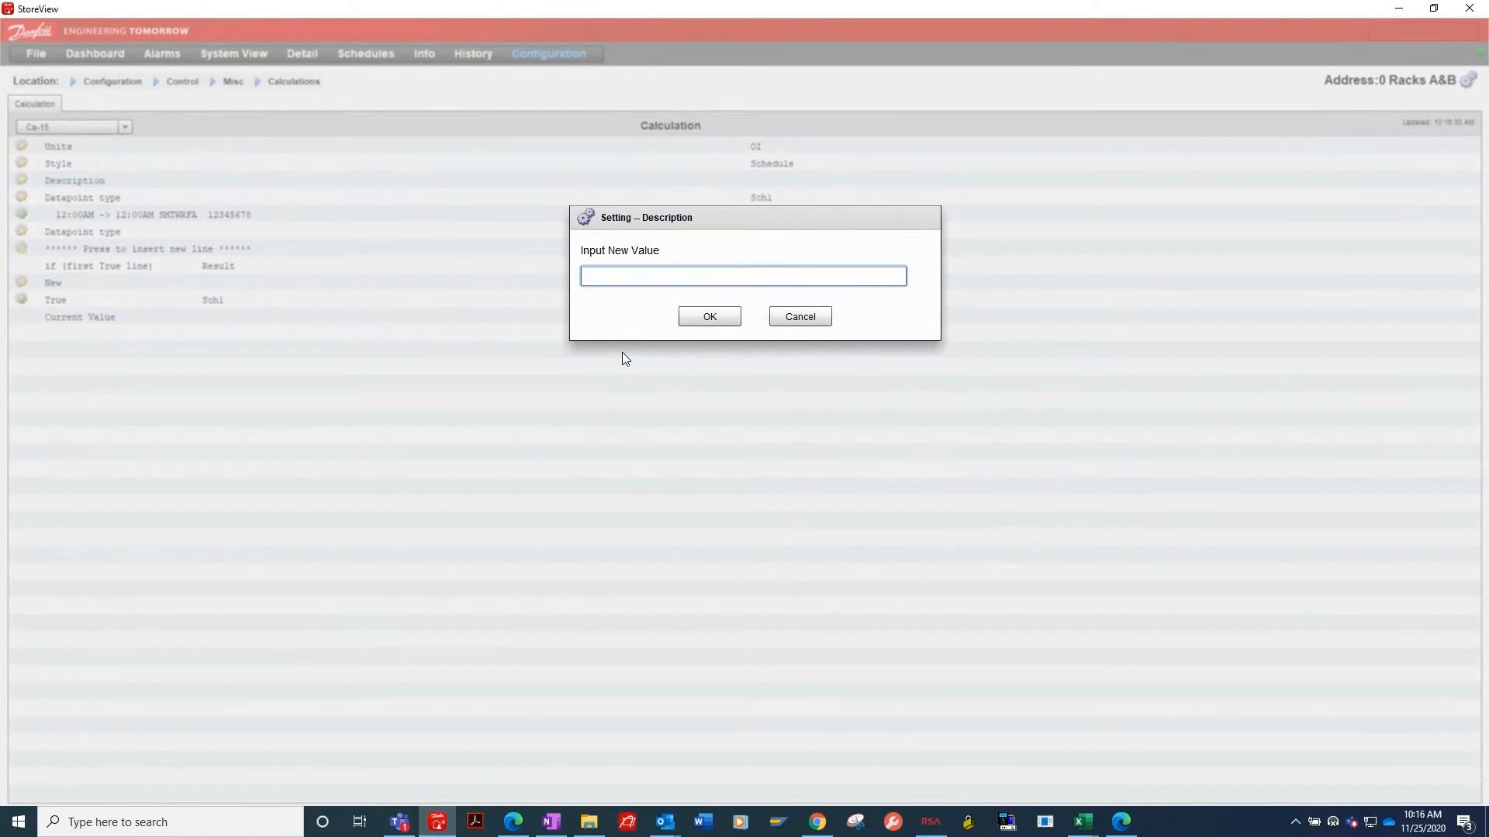
{"action": "type", "text": "Fail sa"}
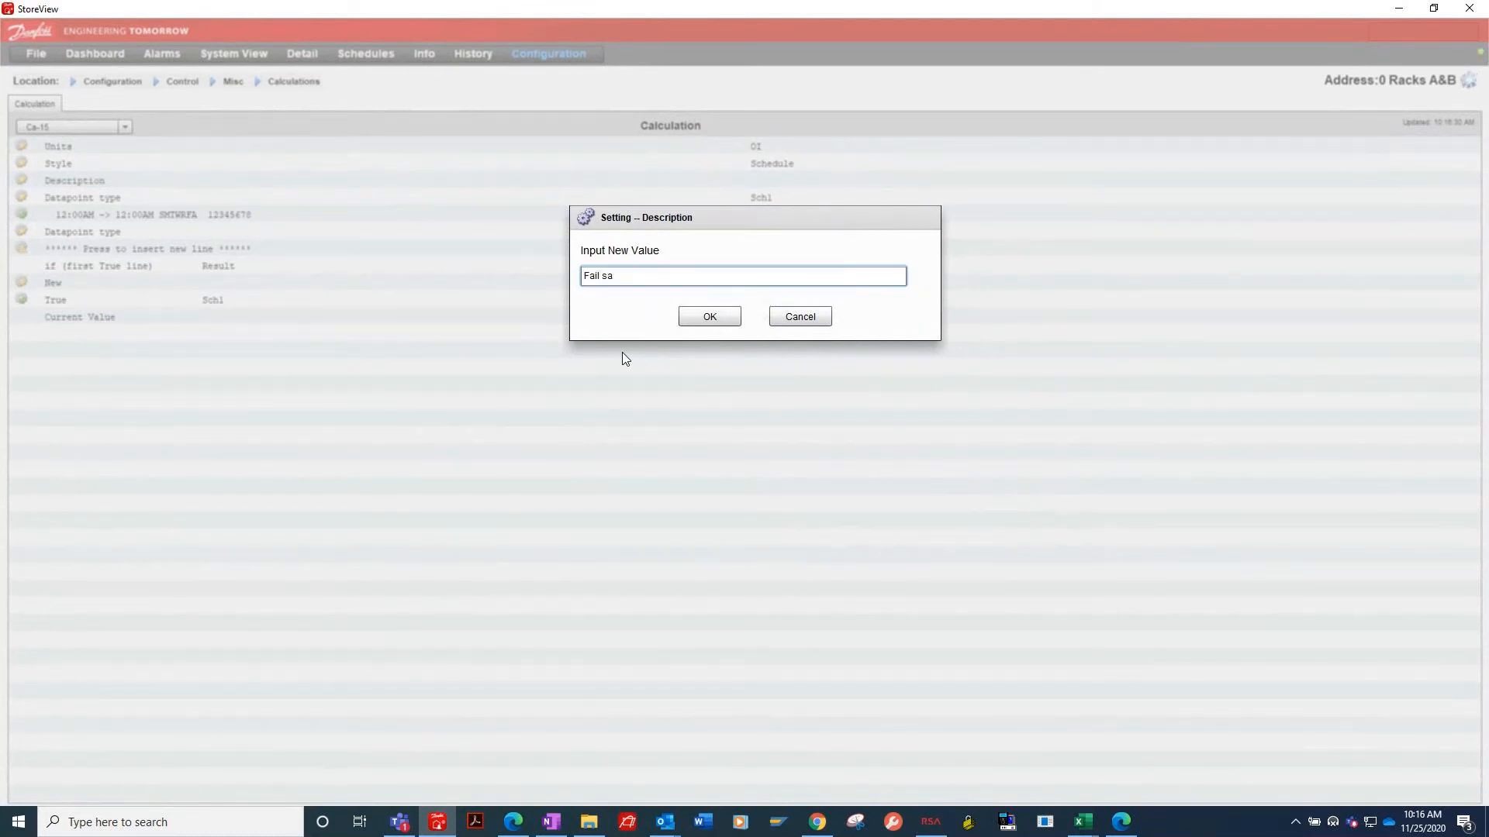
{"action": "type", "text": "fe"}
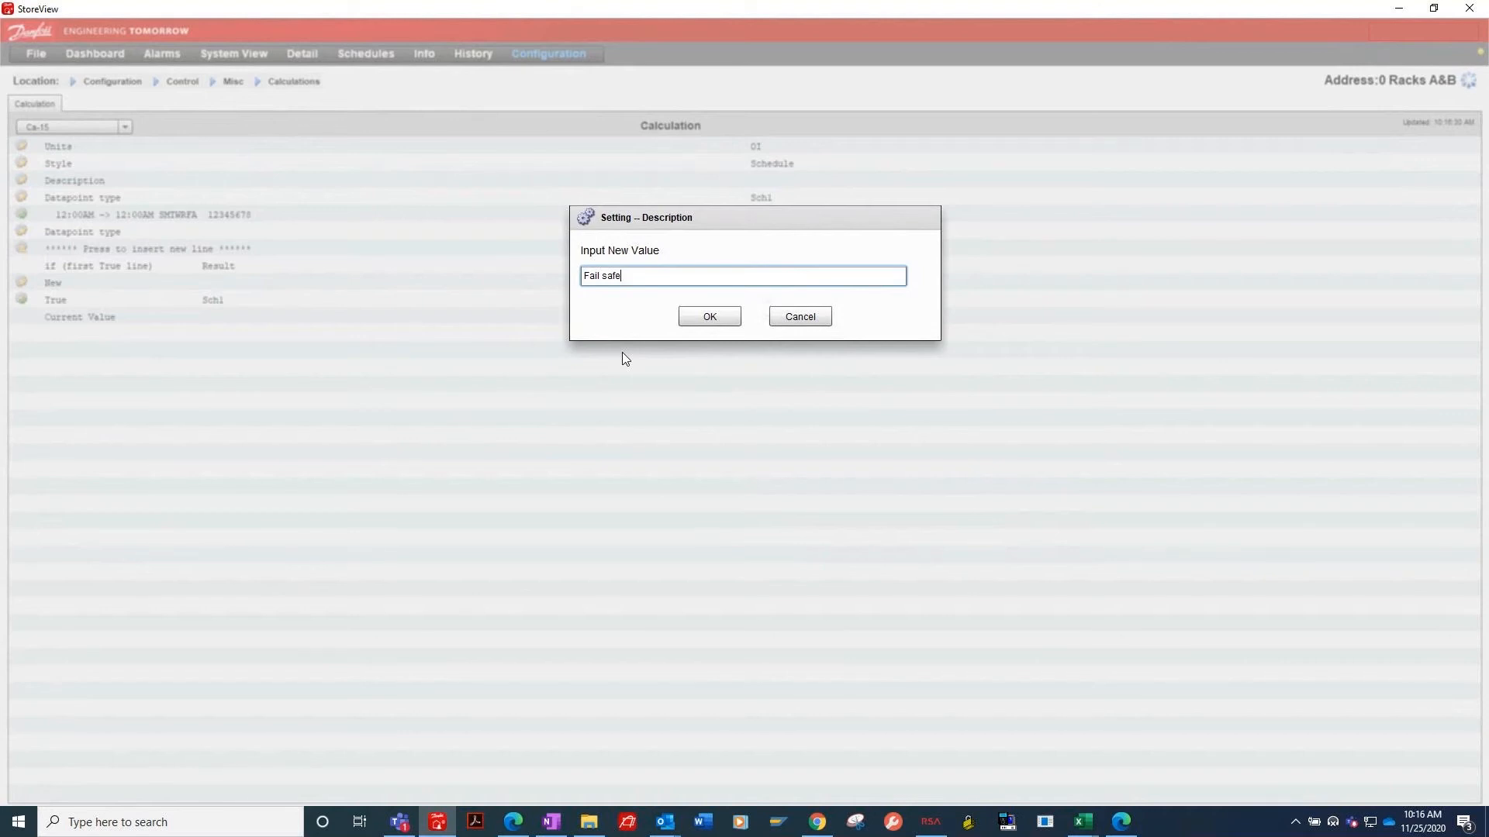
{"action": "left_click", "coordinate": [709, 316]}
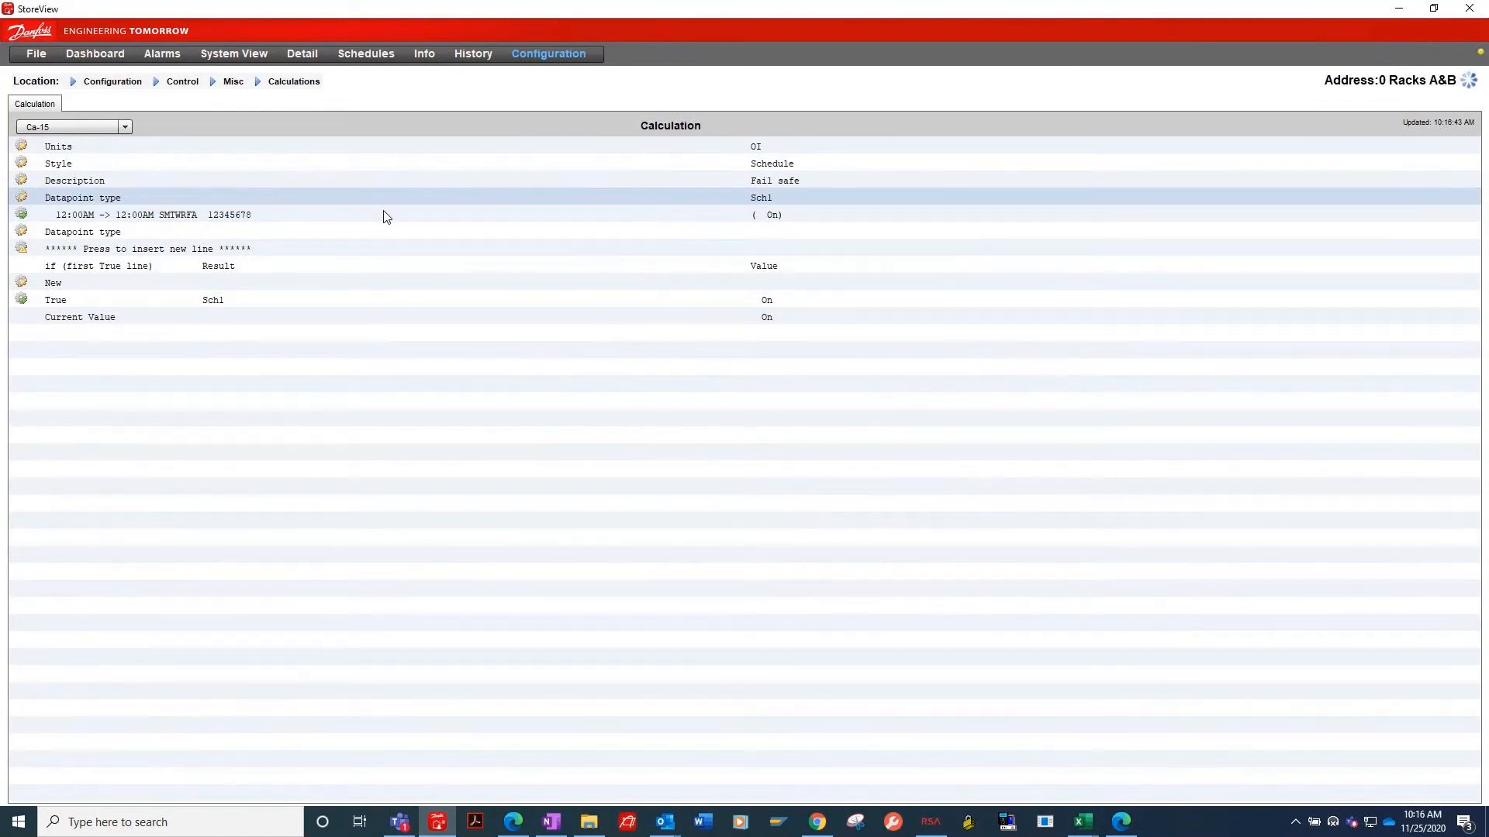
- Delete the extra empty Datapoint type line below Ca-15's schedule line
{"action": "left_click", "coordinate": [133, 214]}
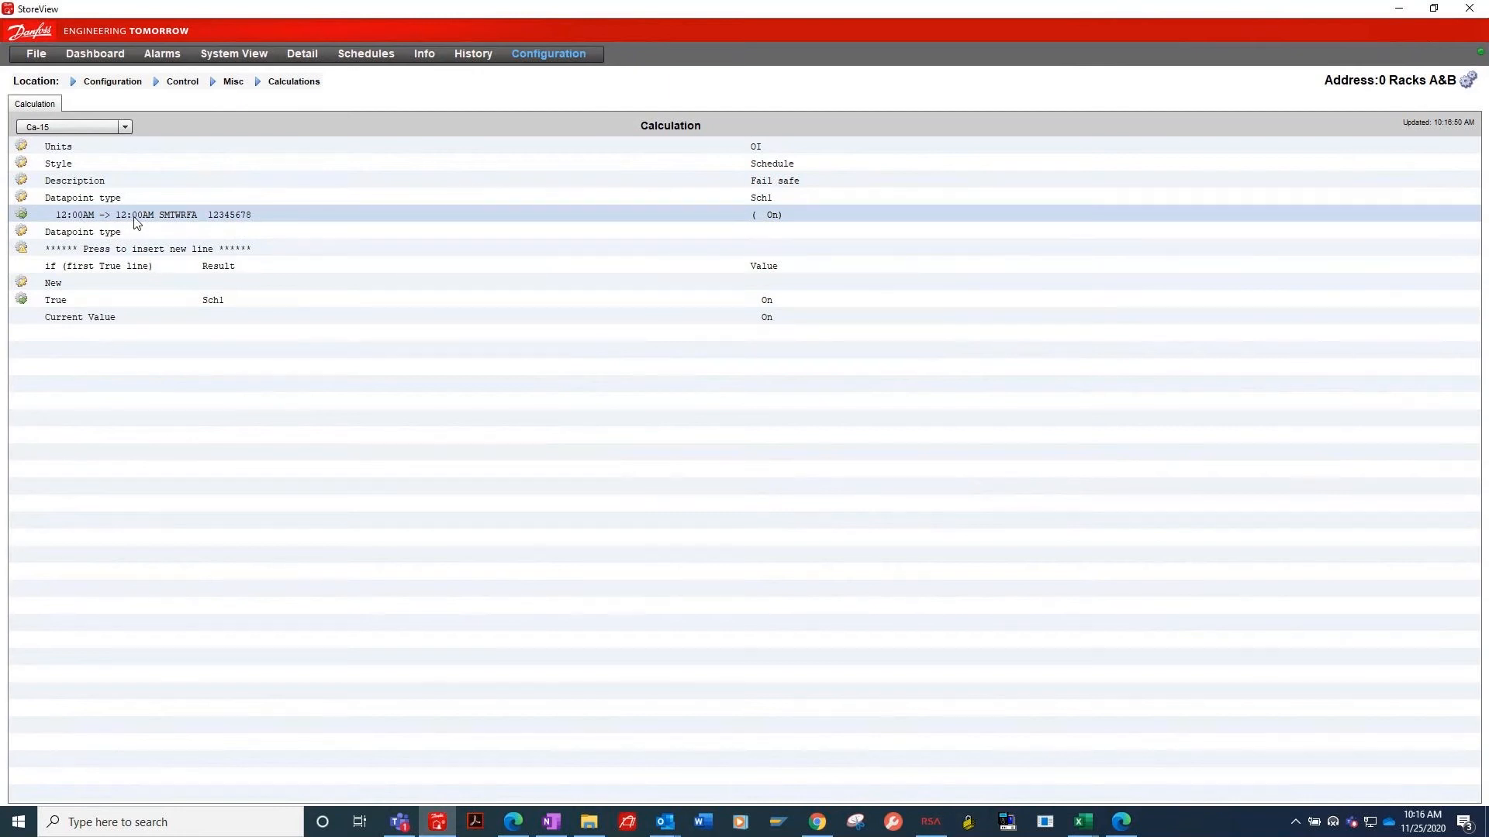
{"action": "mouse_move", "coordinate": [152, 222]}
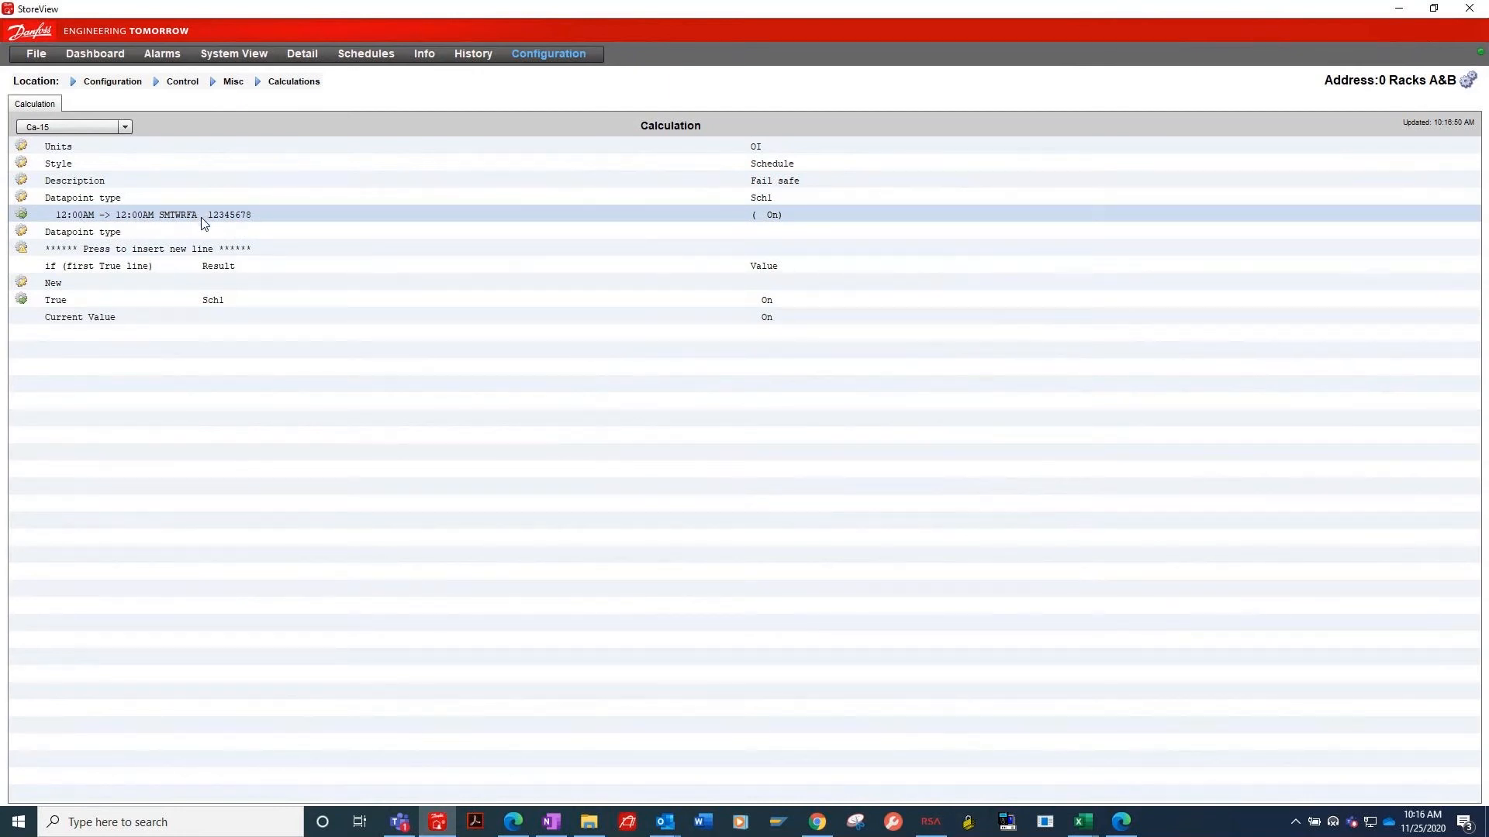
{"action": "mouse_move", "coordinate": [239, 227]}
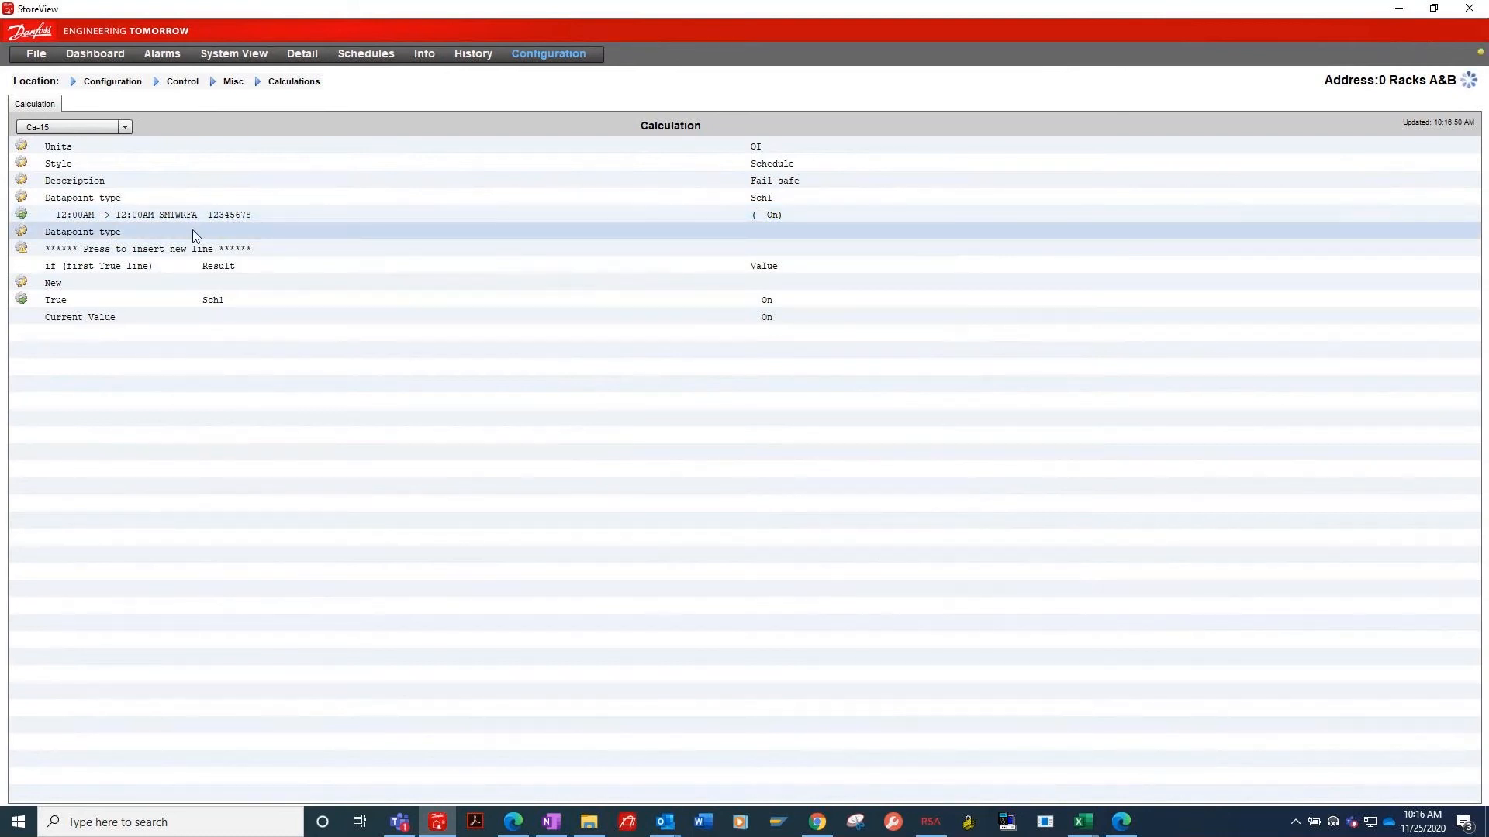
{"action": "left_click", "coordinate": [82, 231]}
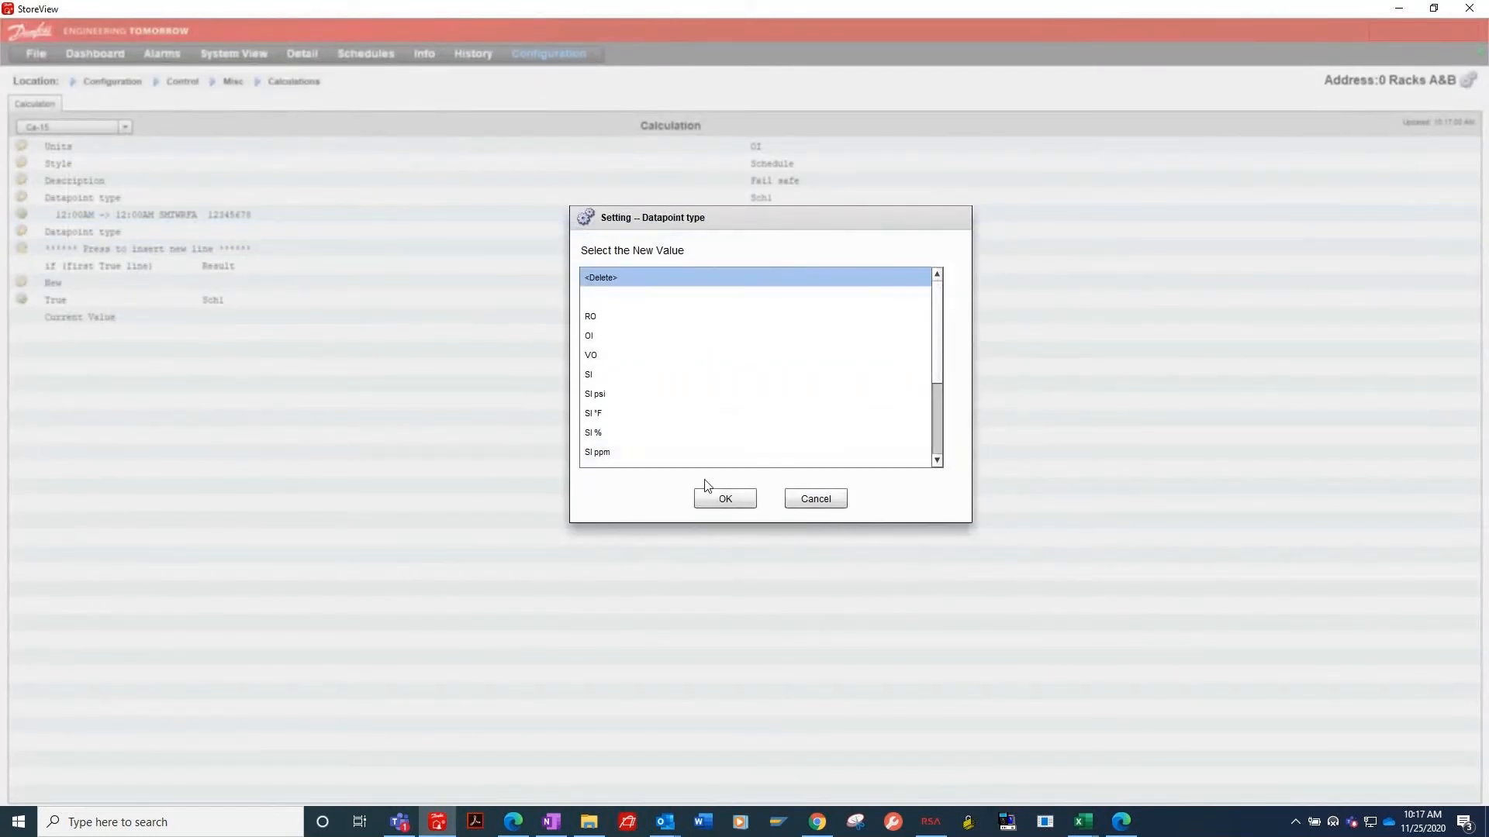
{"action": "left_click", "coordinate": [724, 498]}
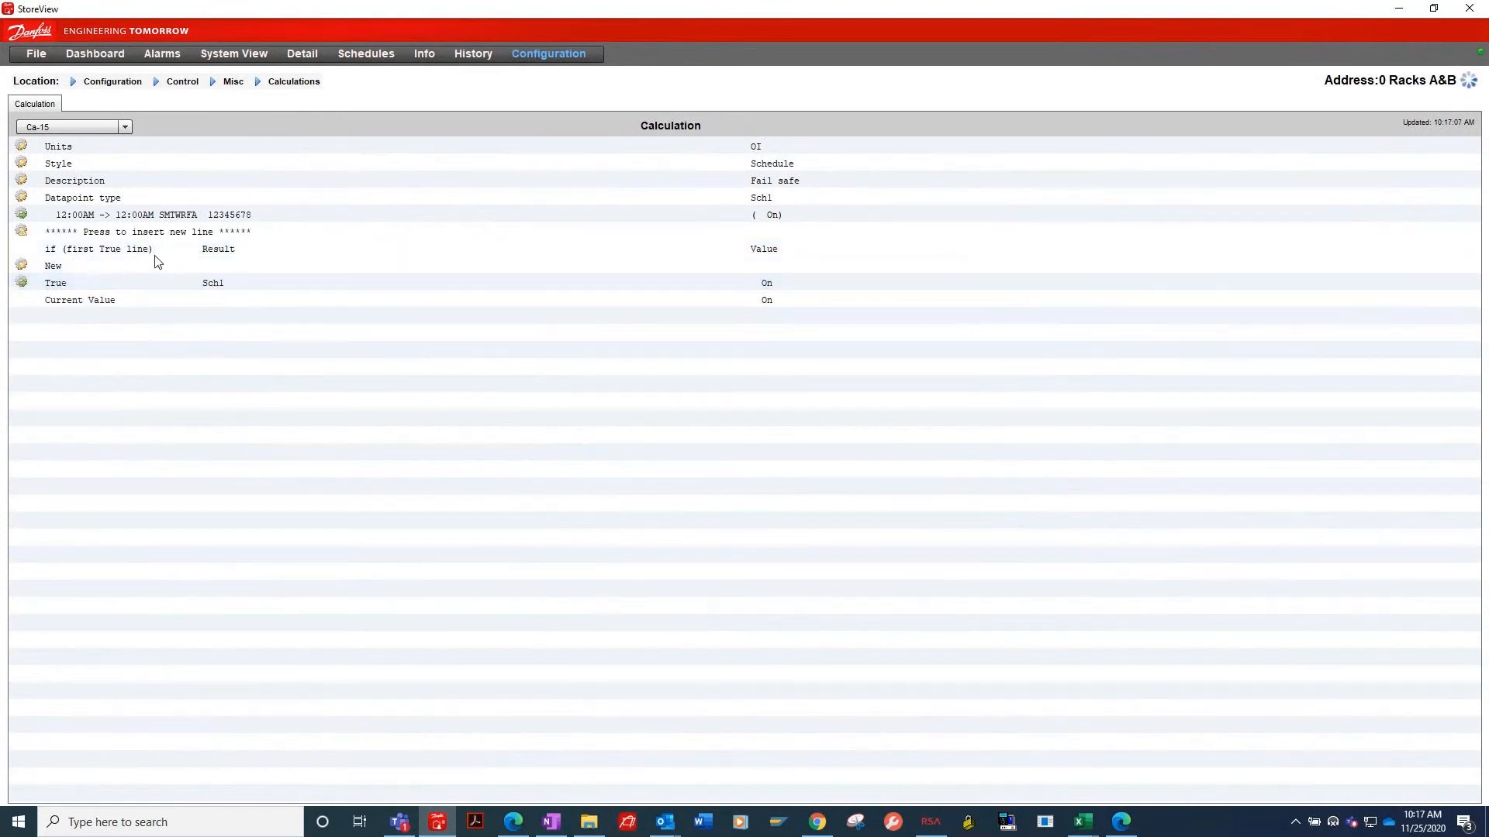
- Add a new condition line with result Sch1 above the True line
{"action": "left_click", "coordinate": [53, 265]}
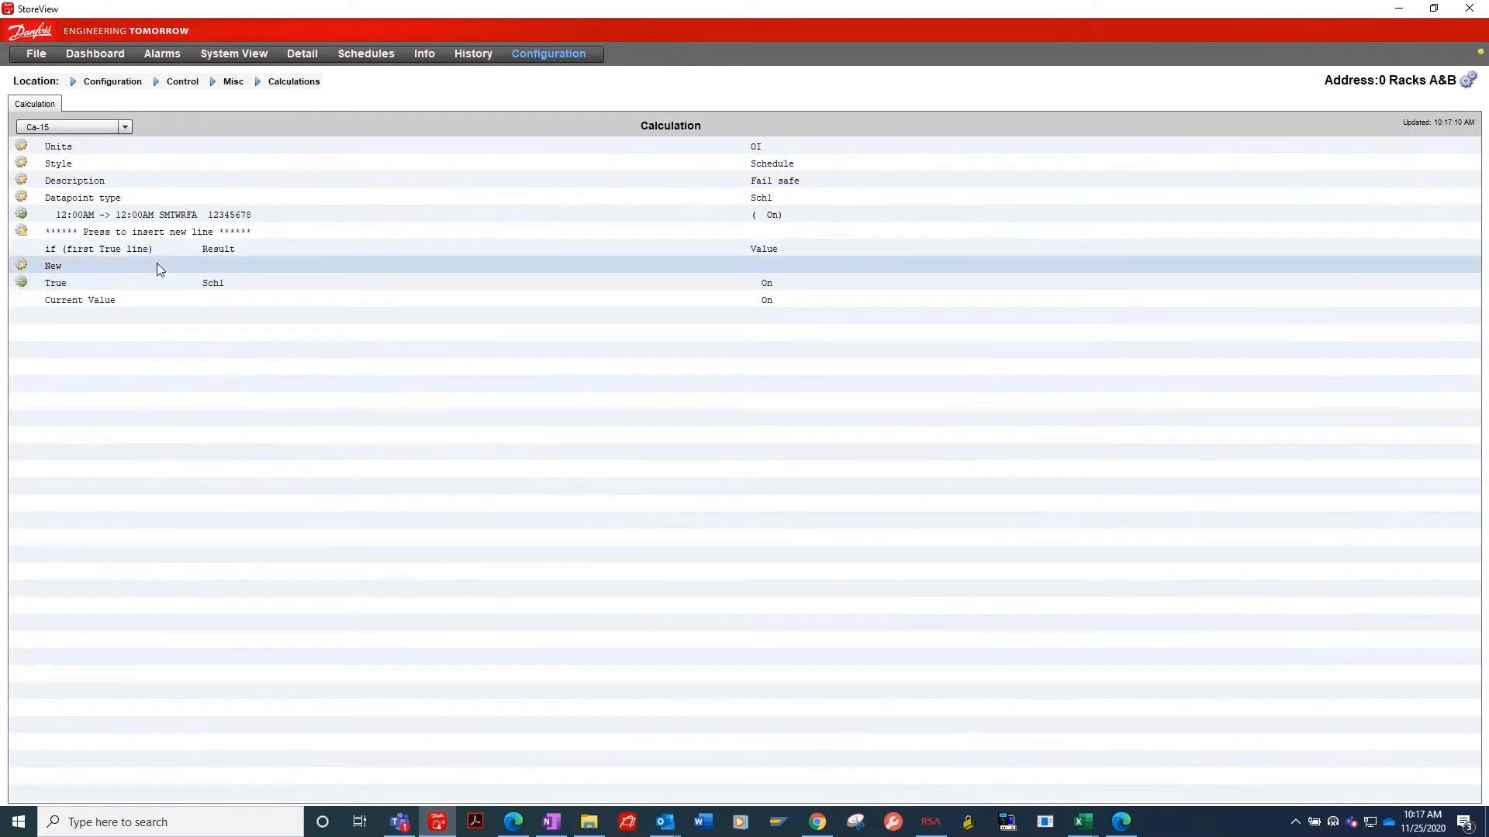
{"action": "left_click", "coordinate": [53, 266]}
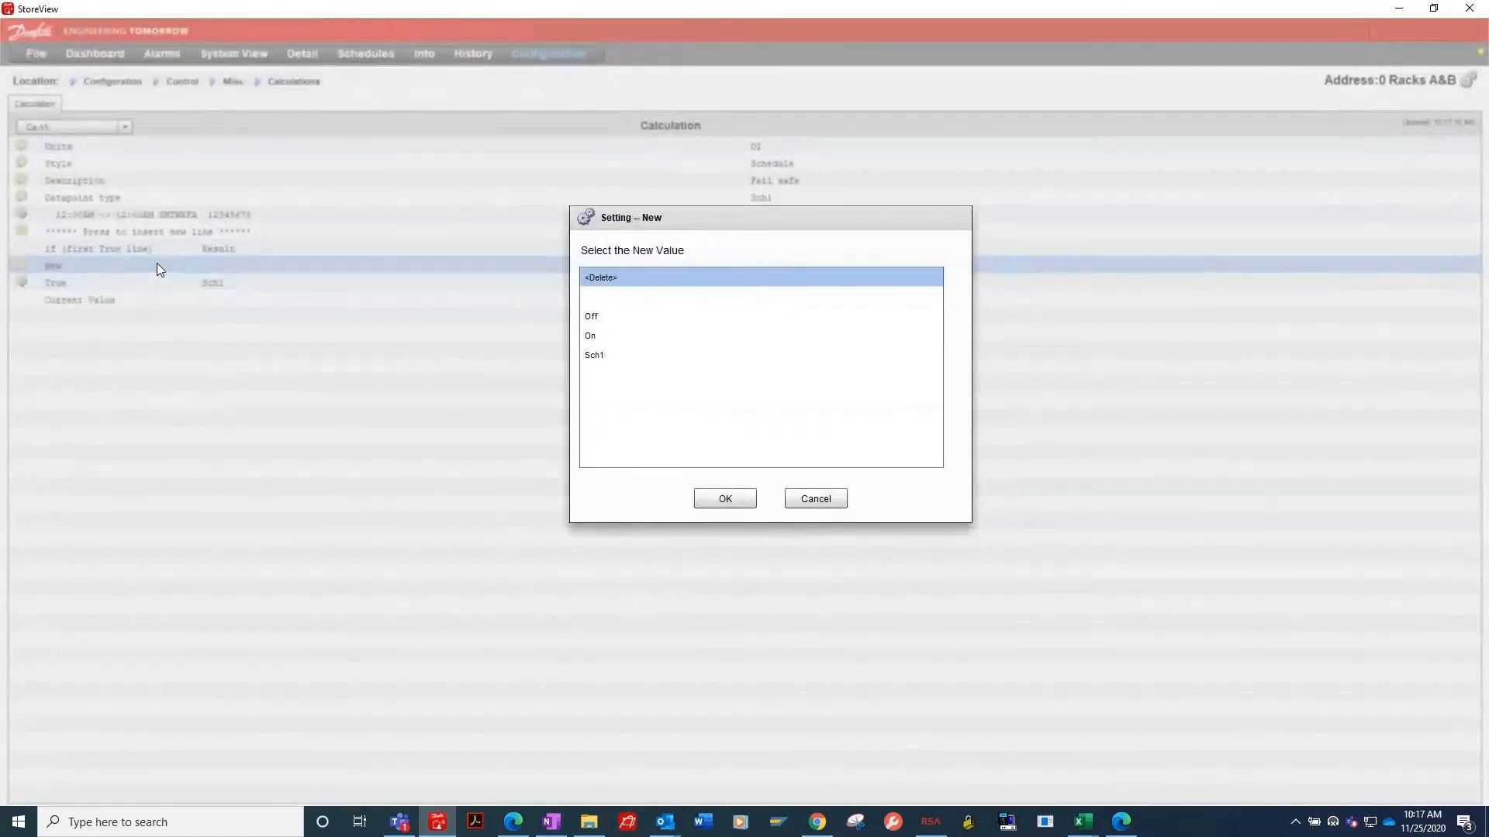
{"action": "left_click", "coordinate": [594, 353]}
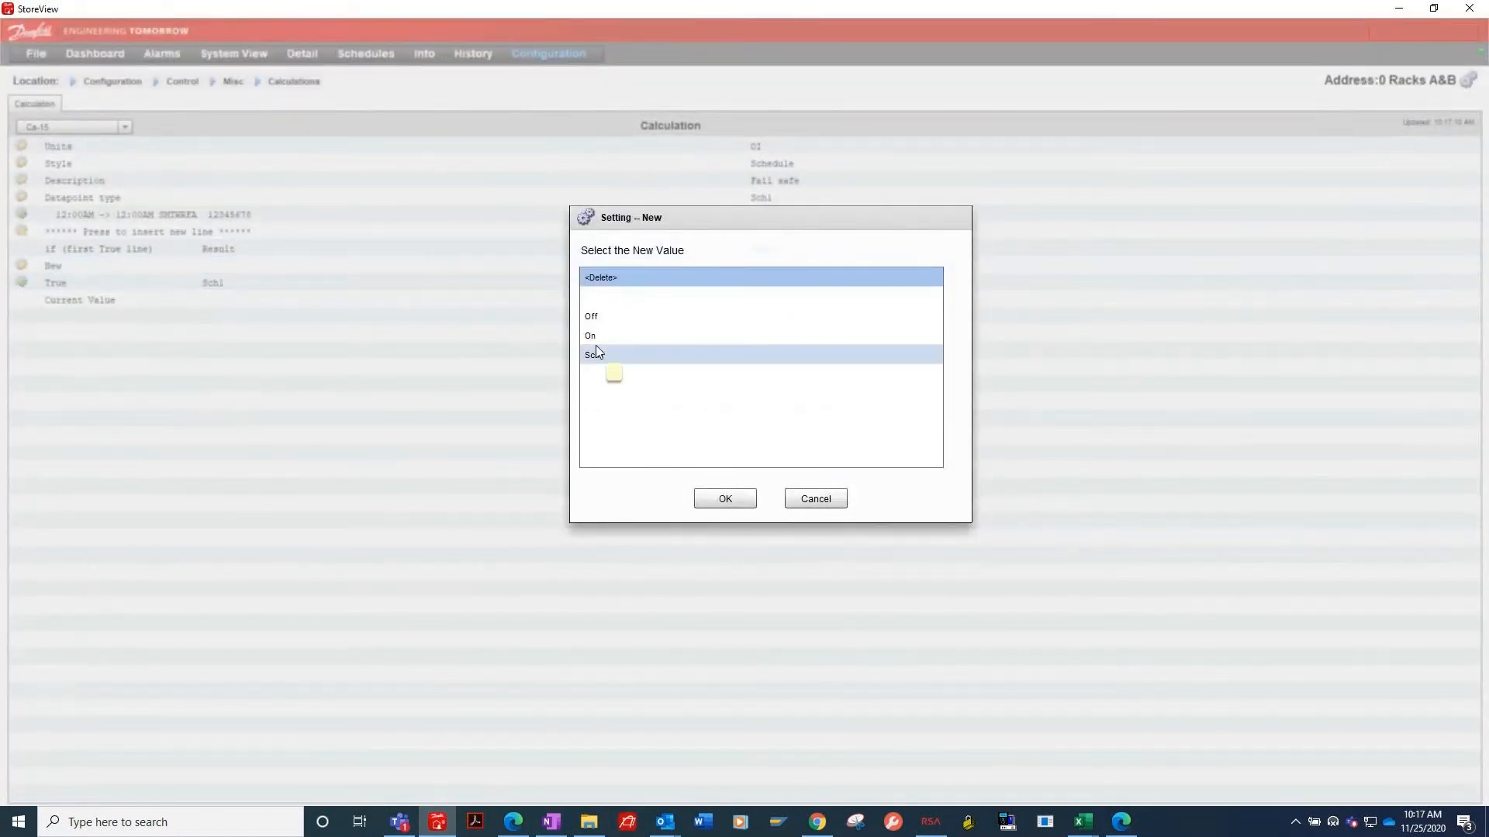
{"action": "left_click", "coordinate": [724, 498]}
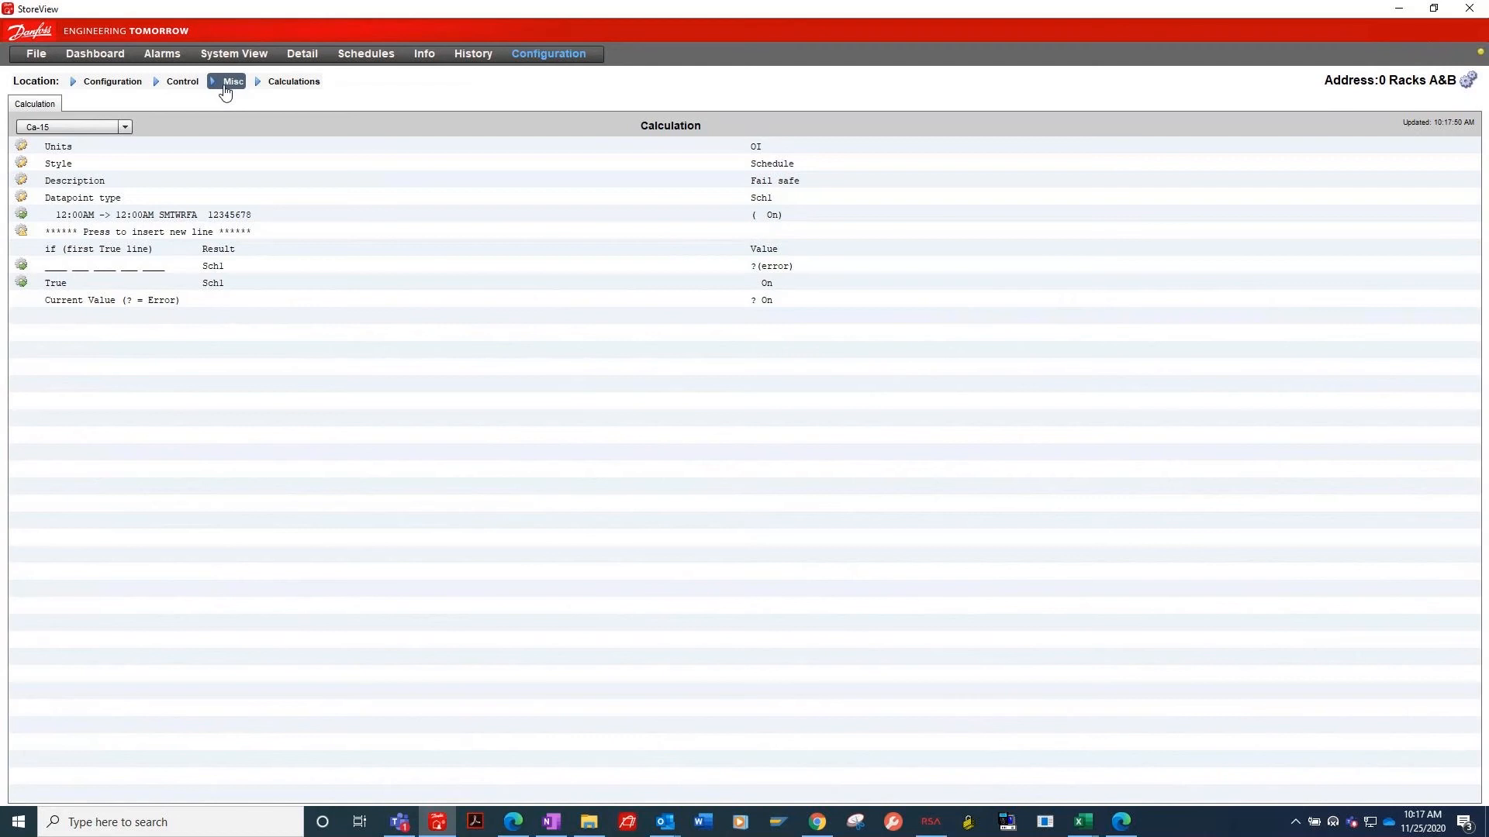
- Verify Ca-15 Fail safe is offered as control input for relay EMS BYPASS A, leaving it unchanged
{"action": "left_click", "coordinate": [231, 81]}
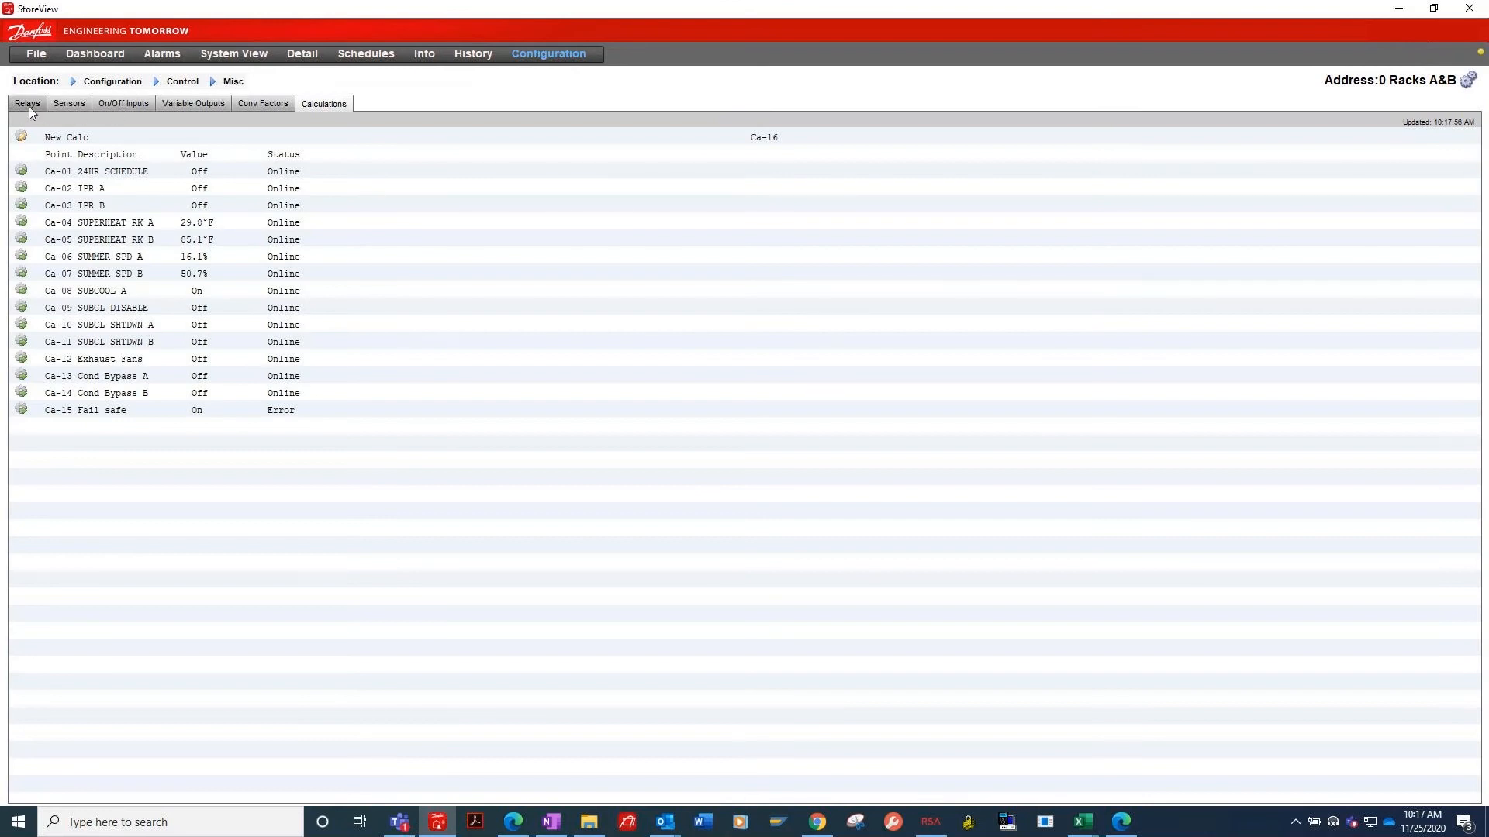
{"action": "left_click", "coordinate": [27, 102]}
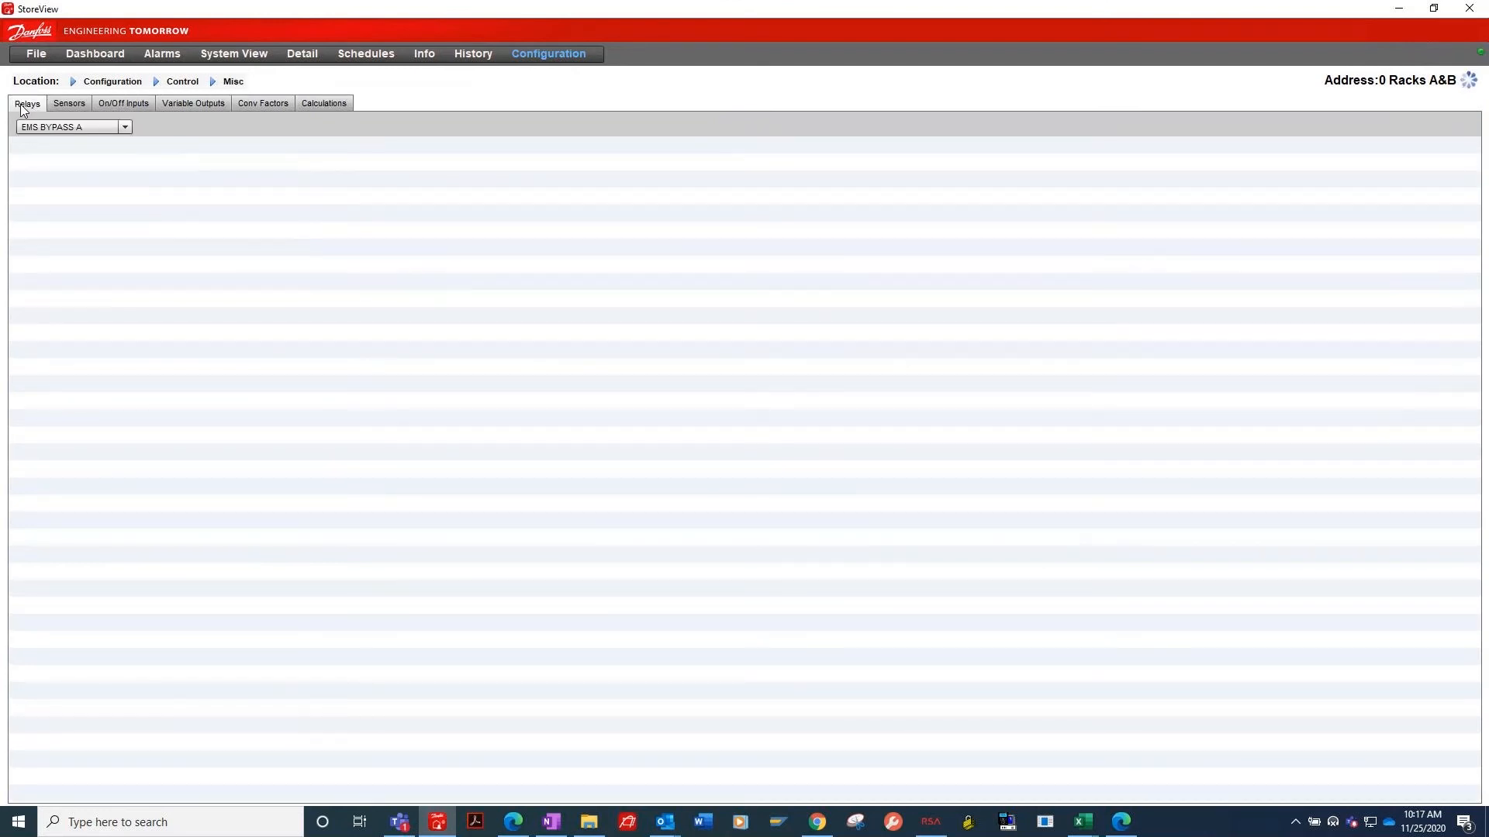
{"action": "left_click", "coordinate": [124, 126]}
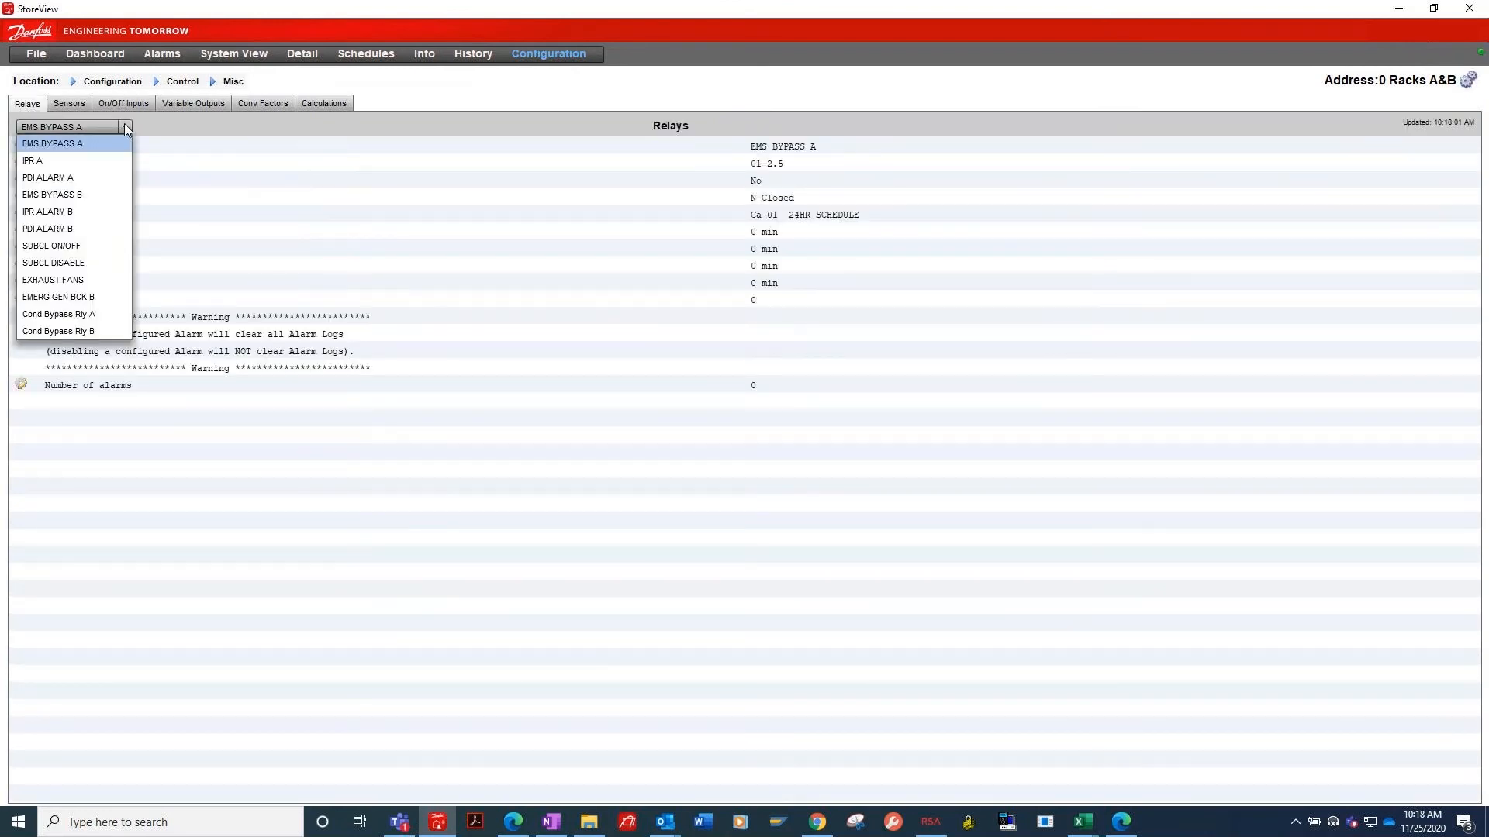
{"action": "left_click", "coordinate": [53, 143]}
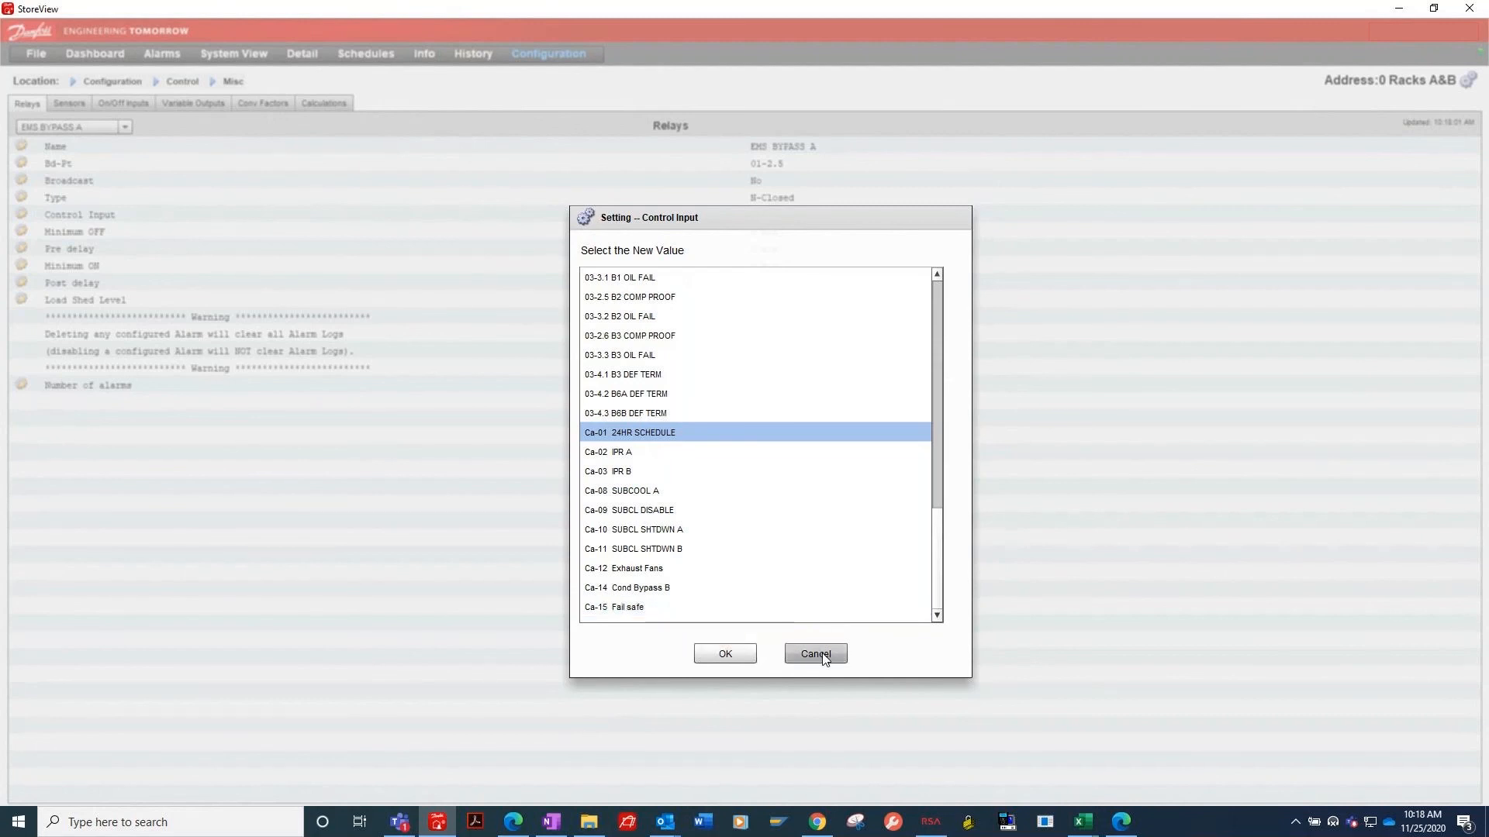
{"action": "left_click", "coordinate": [724, 653]}
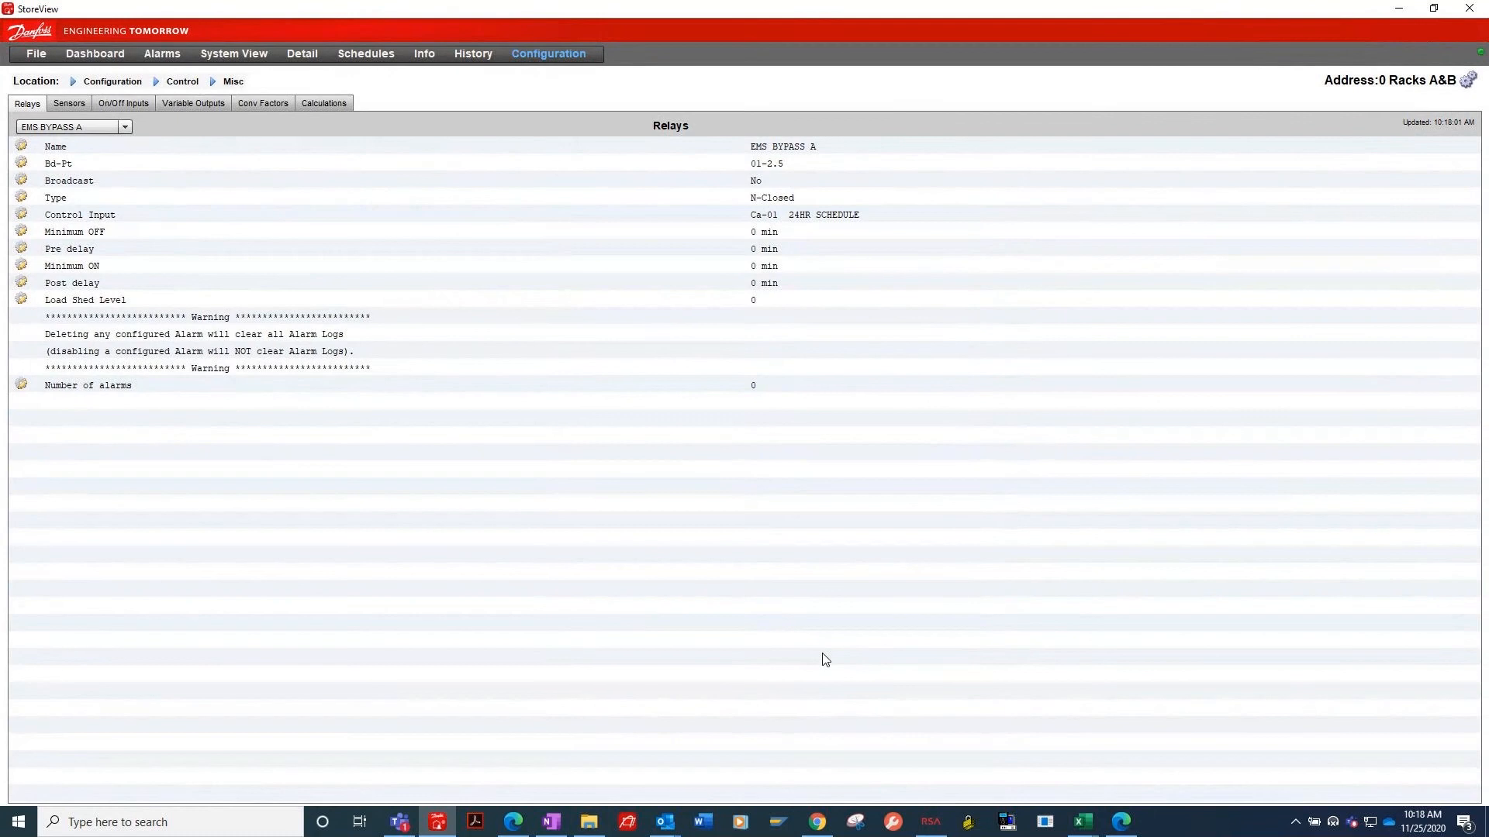